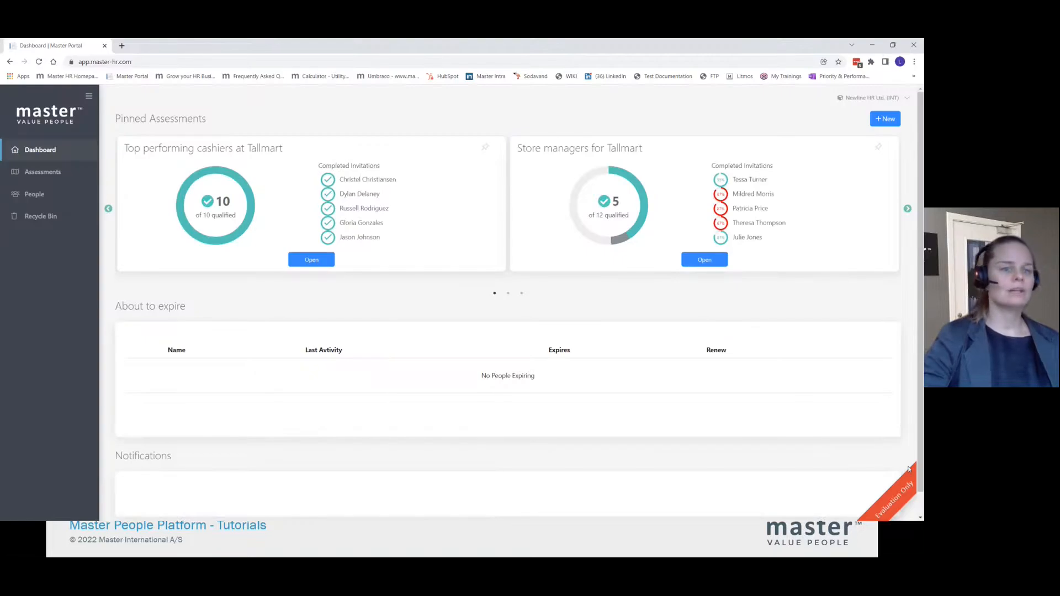
mouse_move(699, 277)
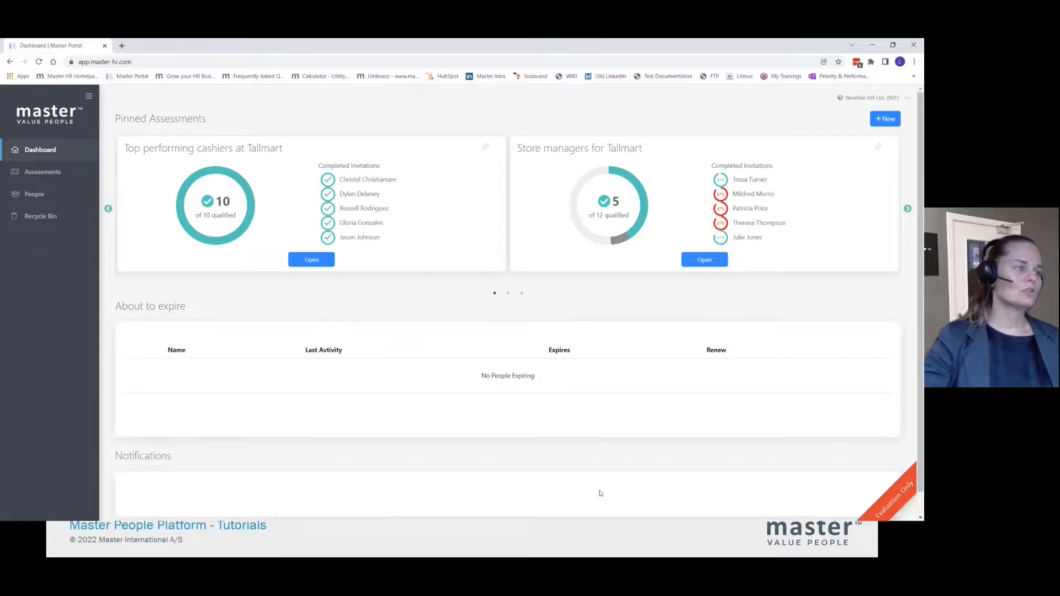
mouse_move(599, 480)
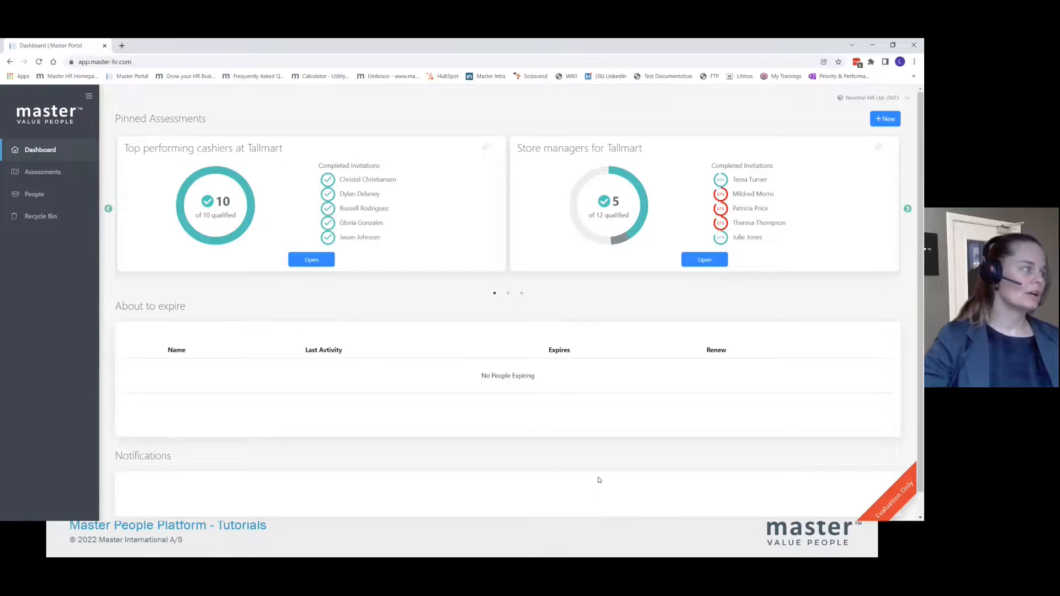
mouse_move(865, 90)
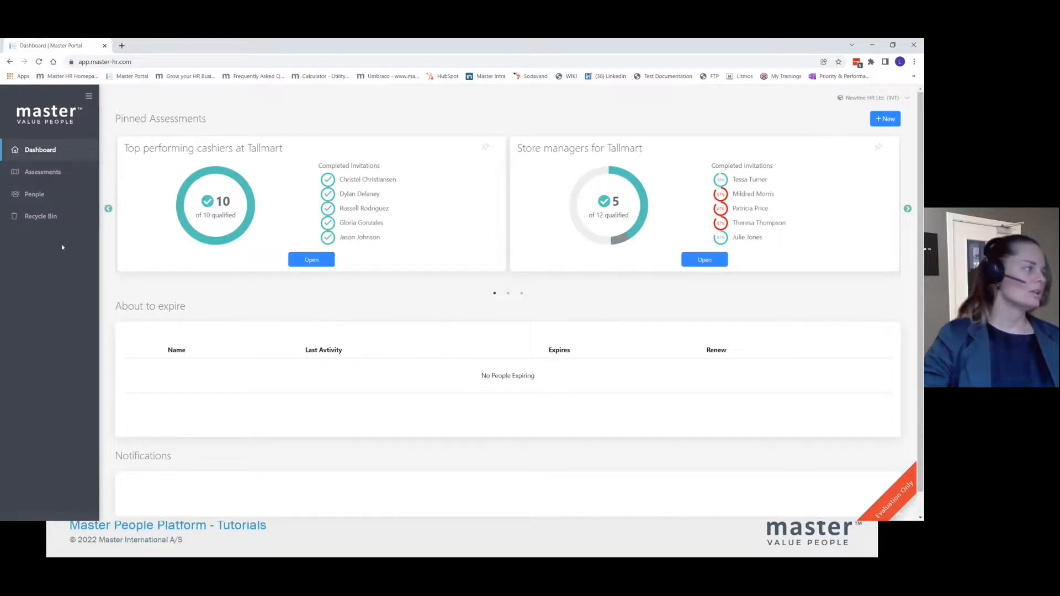
mouse_move(82, 243)
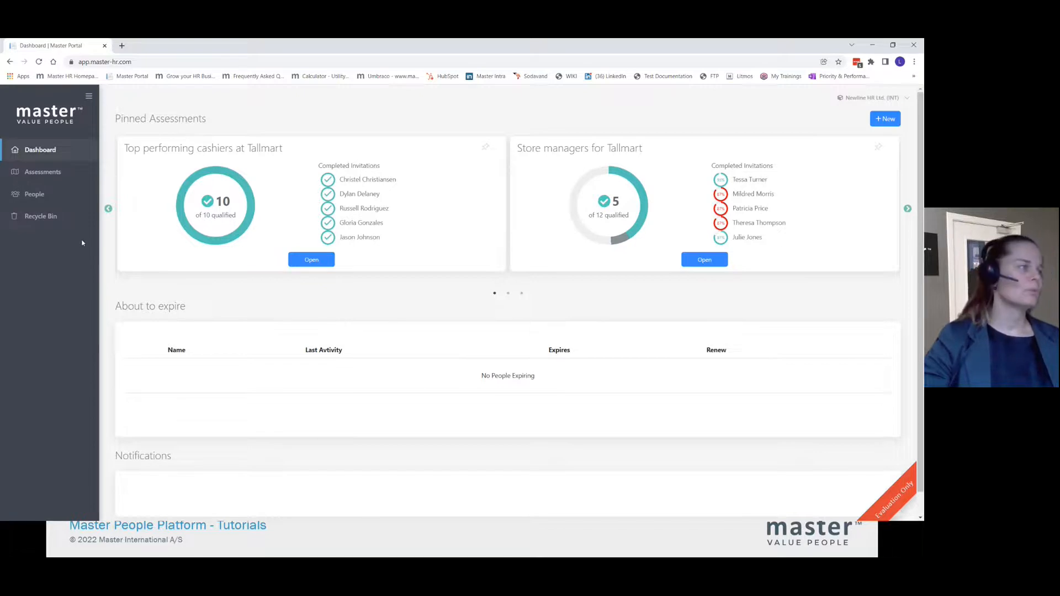
mouse_move(70, 253)
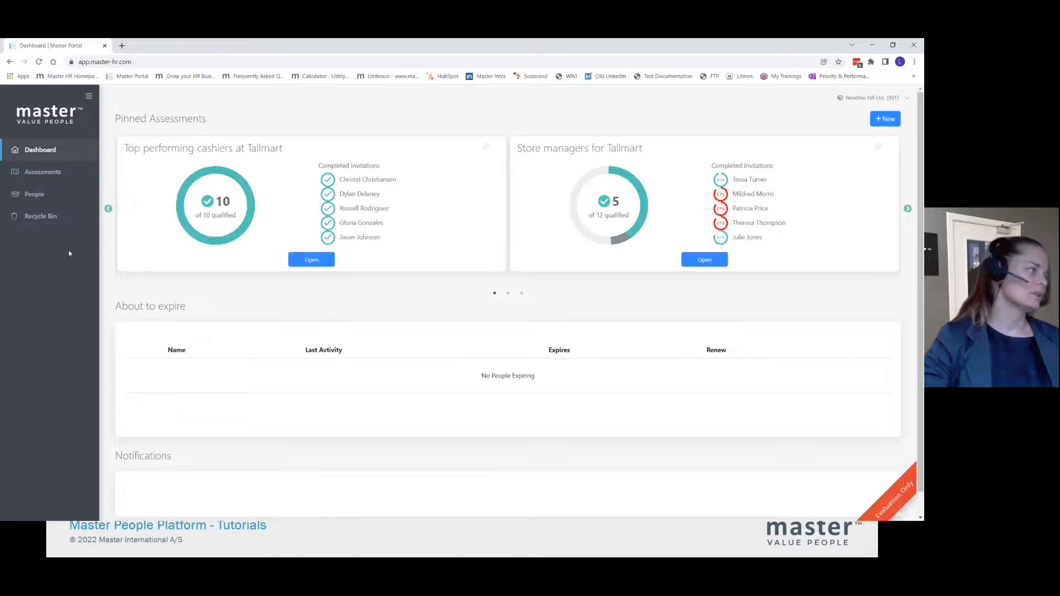
mouse_move(19, 177)
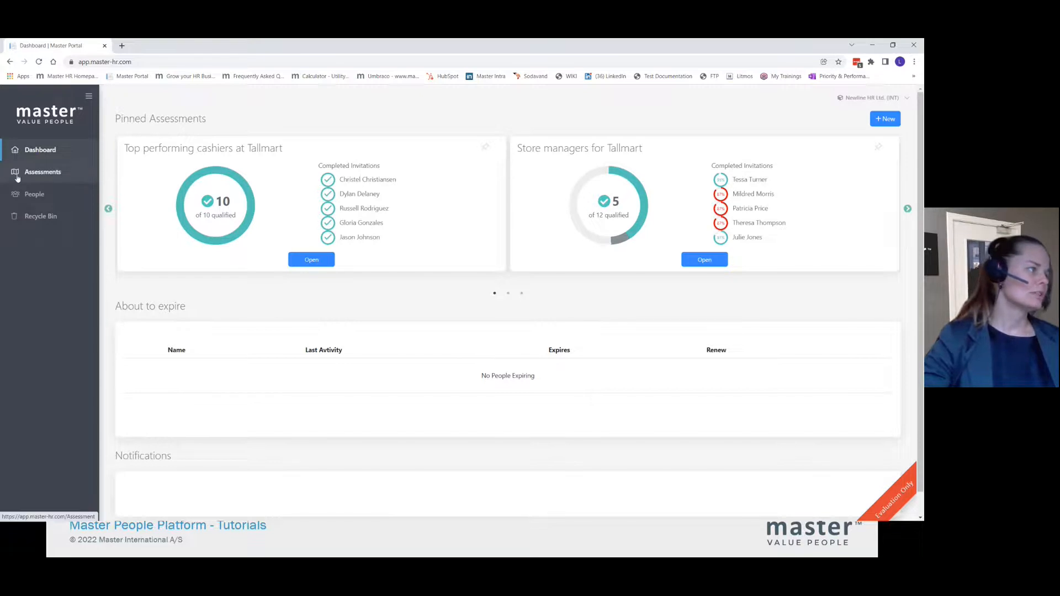
- From Assessments, open Engineer for Production Unit East, with its MPA/ACE workflow and five invitations
click(42, 171)
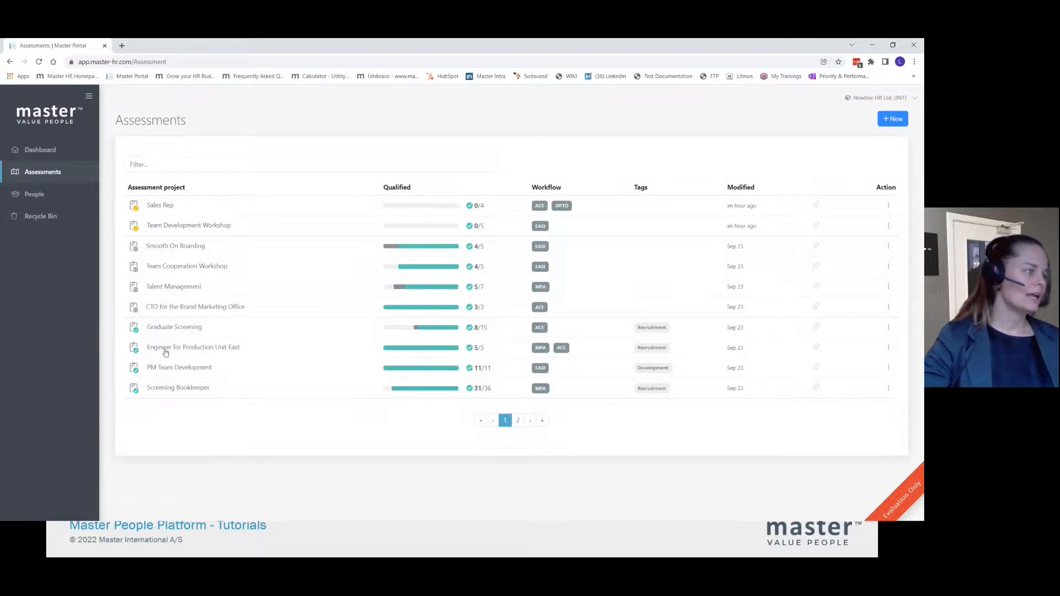
mouse_move(153, 353)
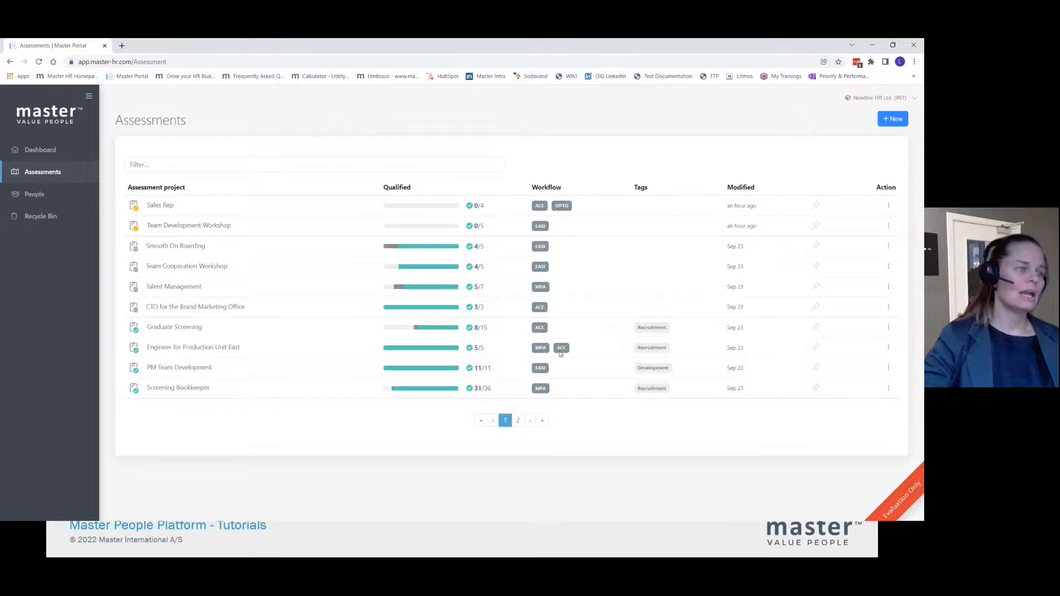
mouse_move(556, 356)
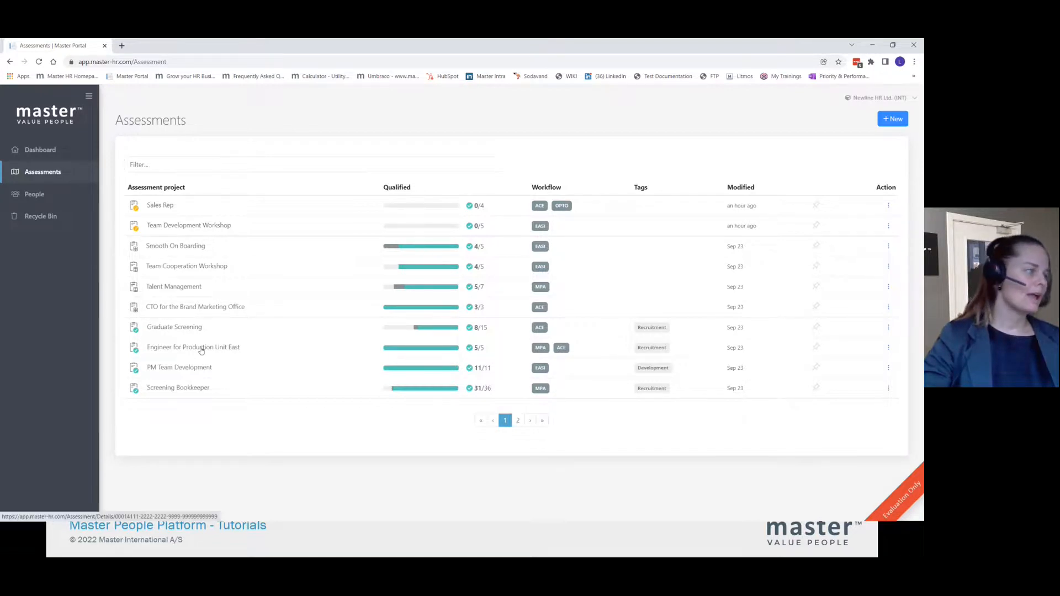
click(194, 348)
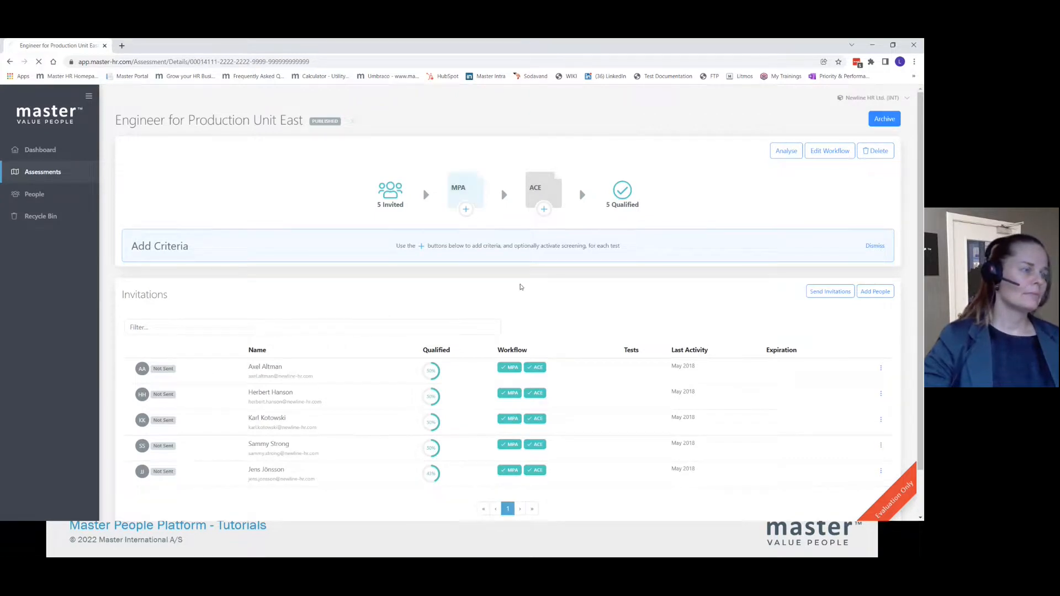
- Check the MPA and ACE score criteria, then go back to the Assessments list
click(465, 208)
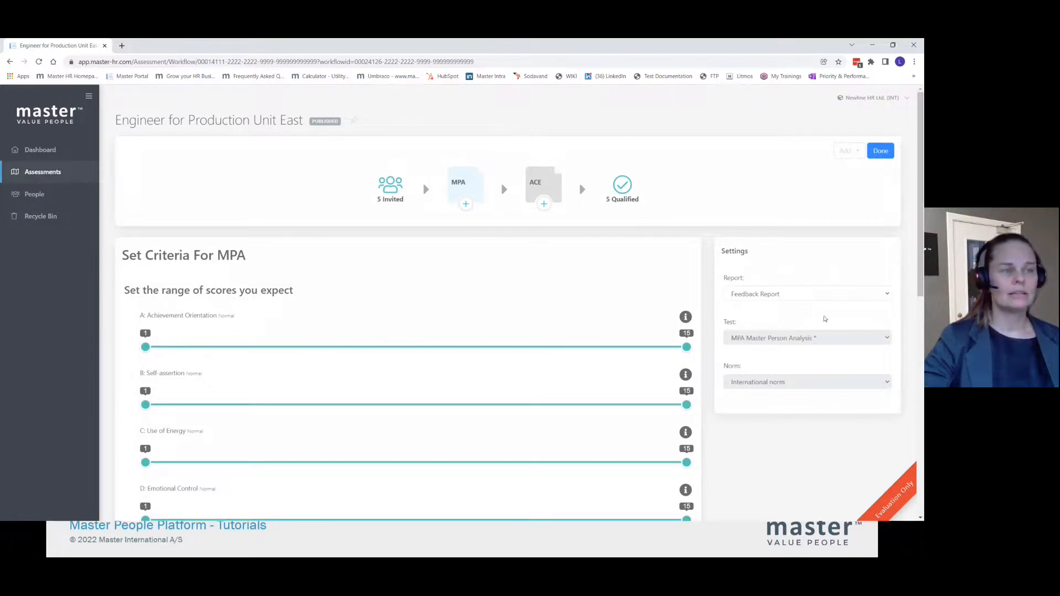
mouse_move(781, 320)
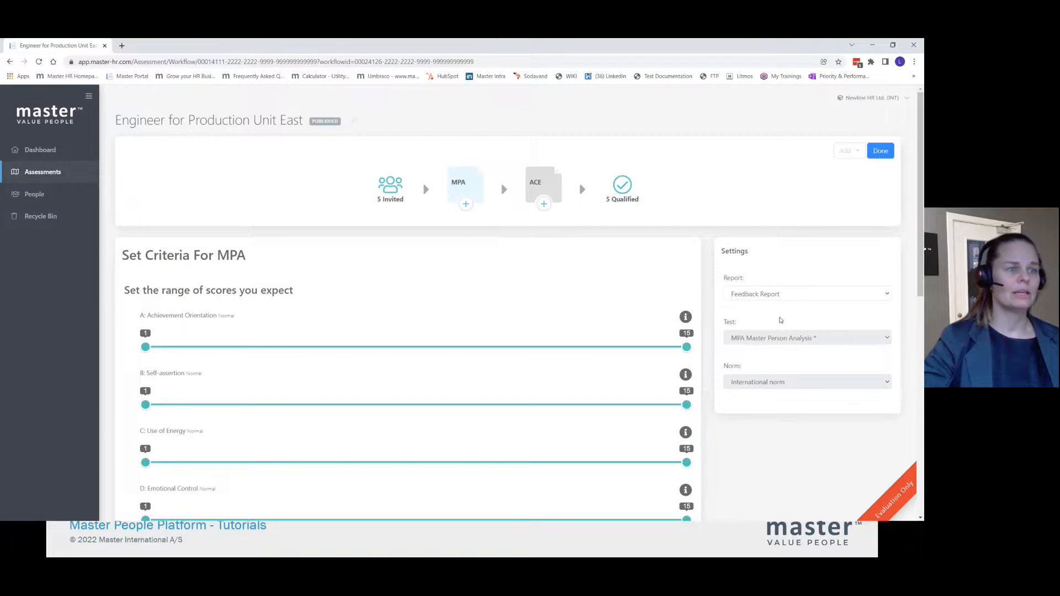
mouse_move(750, 412)
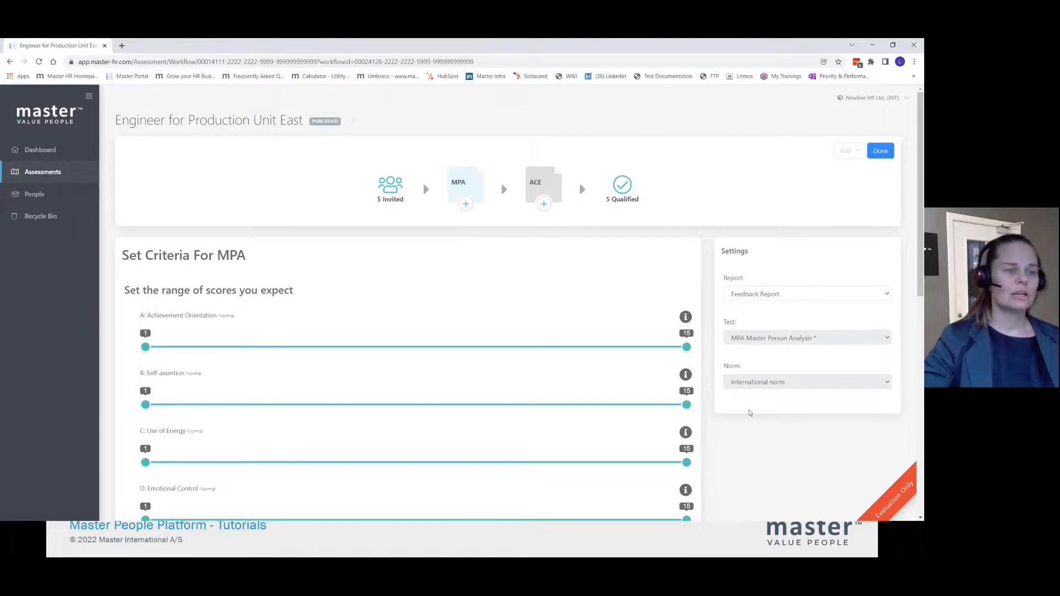
click(543, 185)
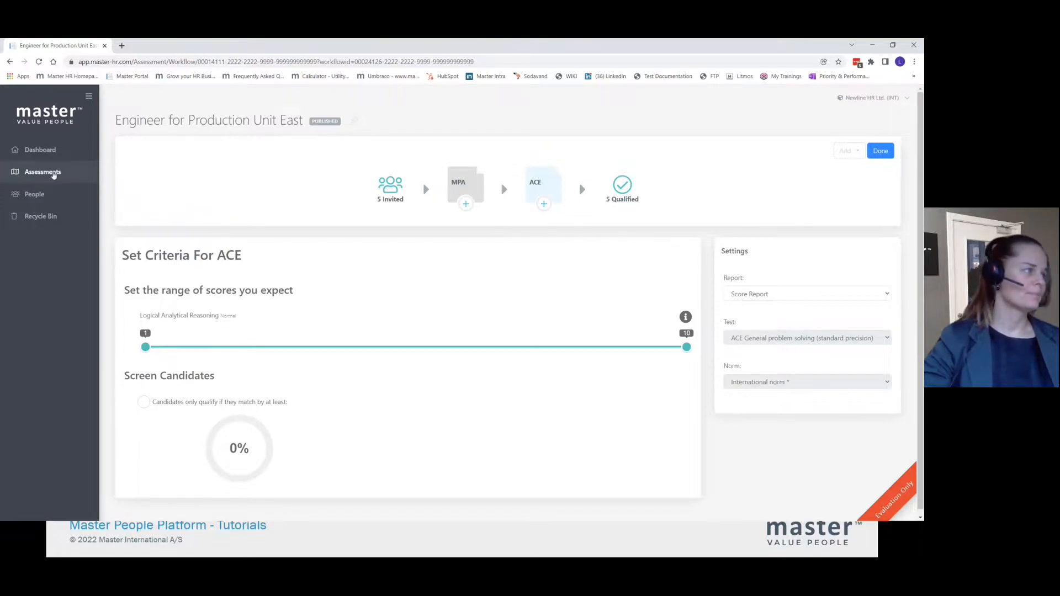
click(42, 172)
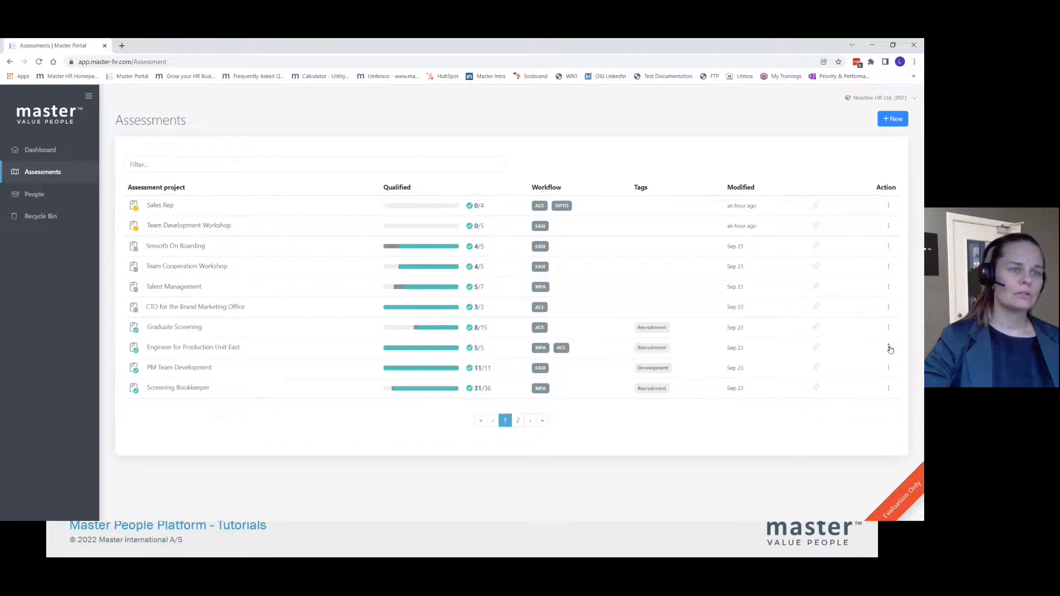
- Copy the Unit East assessment under the name 'Engineer for Production Unit West'
click(889, 348)
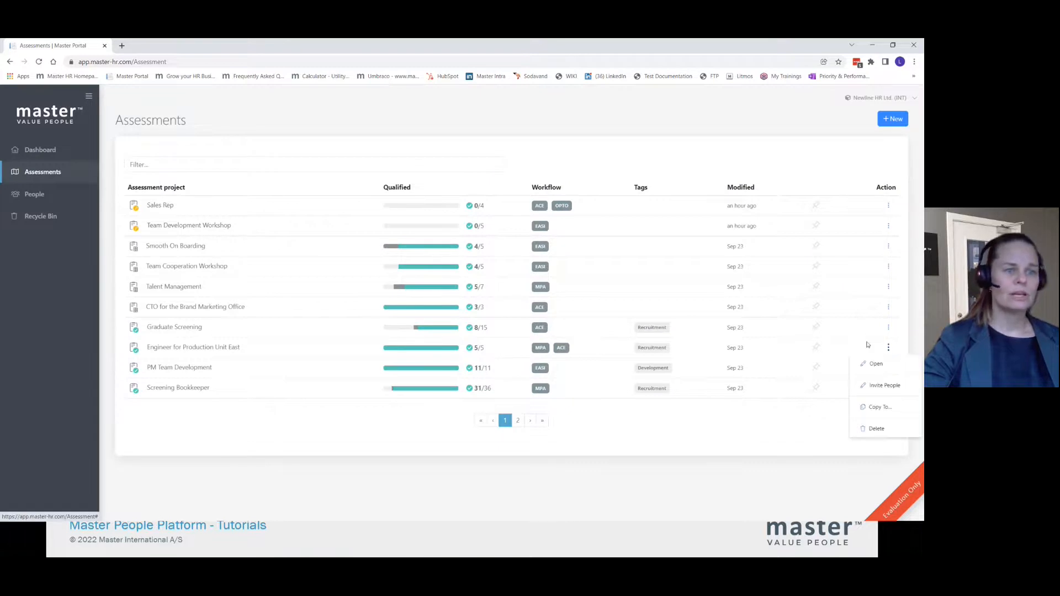
click(879, 407)
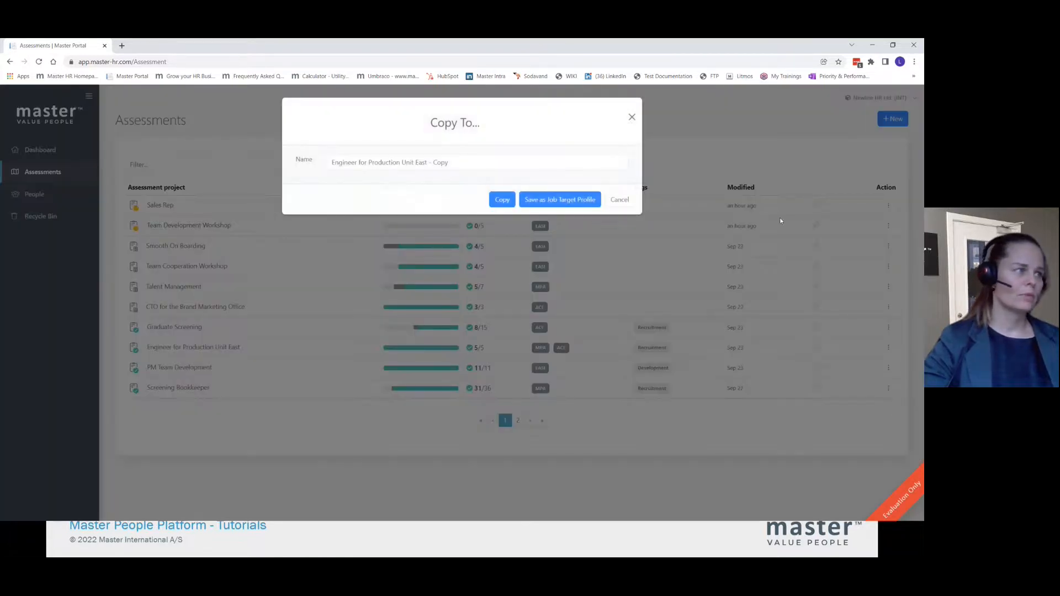
double_click(440, 163)
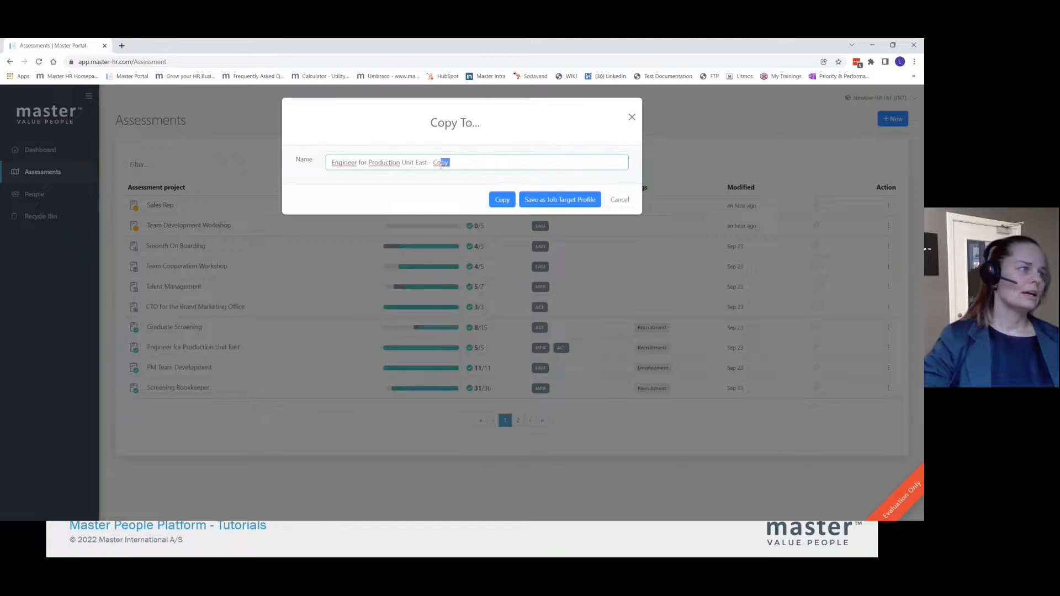
double_click(441, 163)
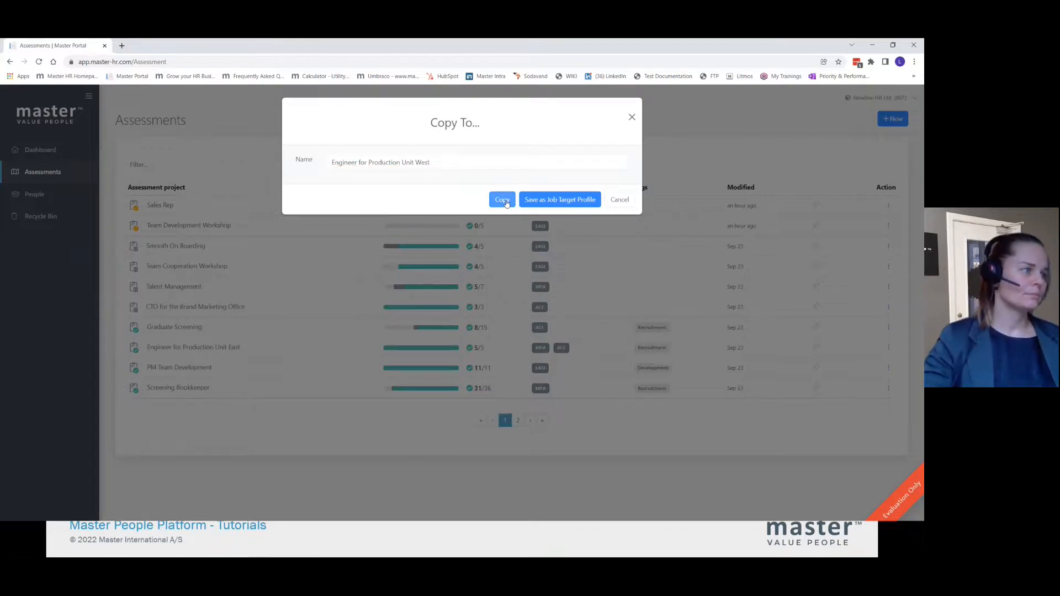
click(502, 199)
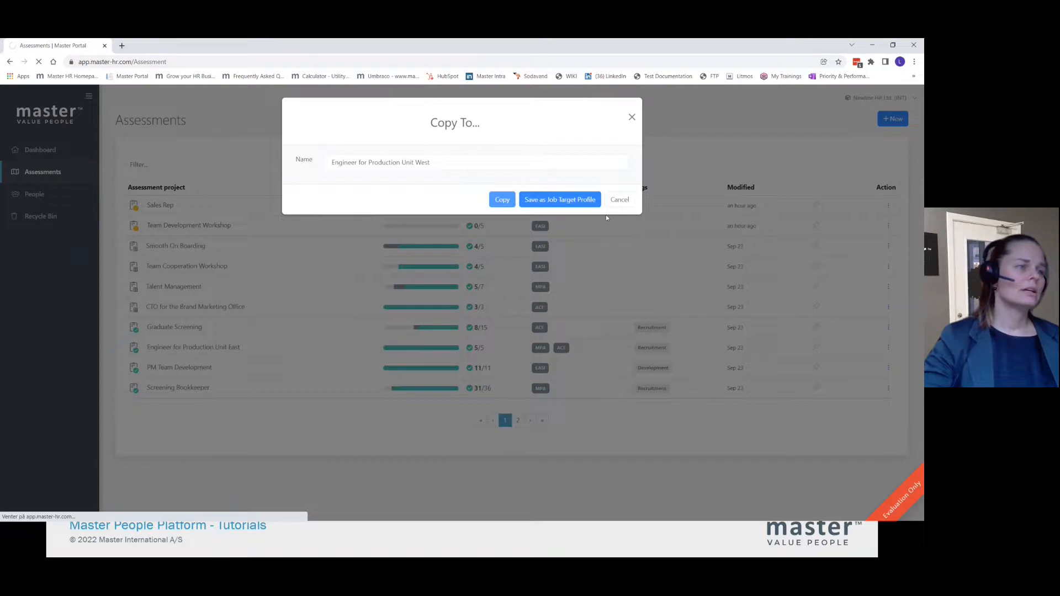
mouse_move(627, 372)
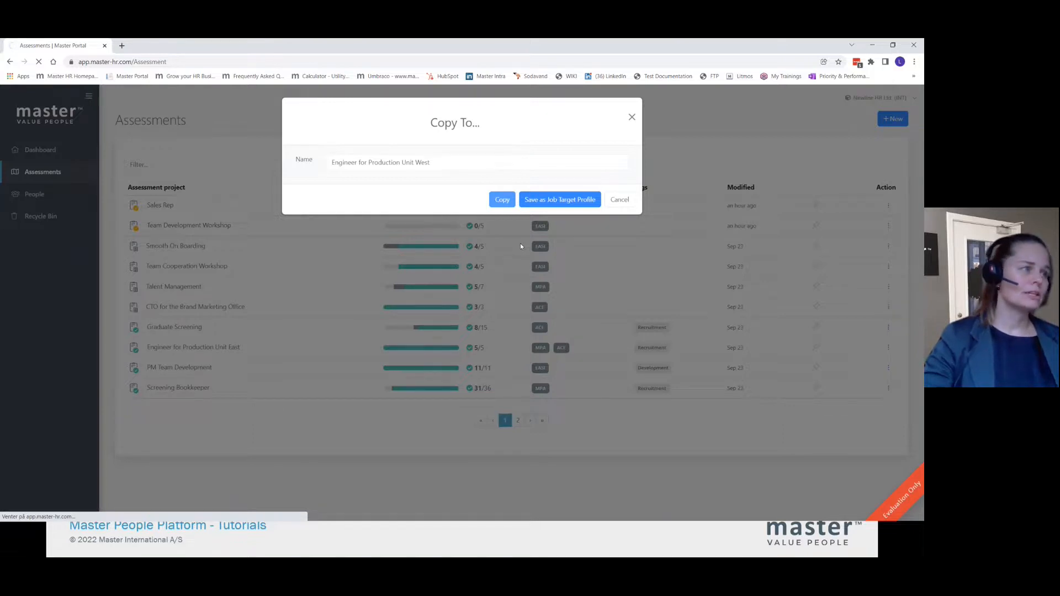
click(423, 162)
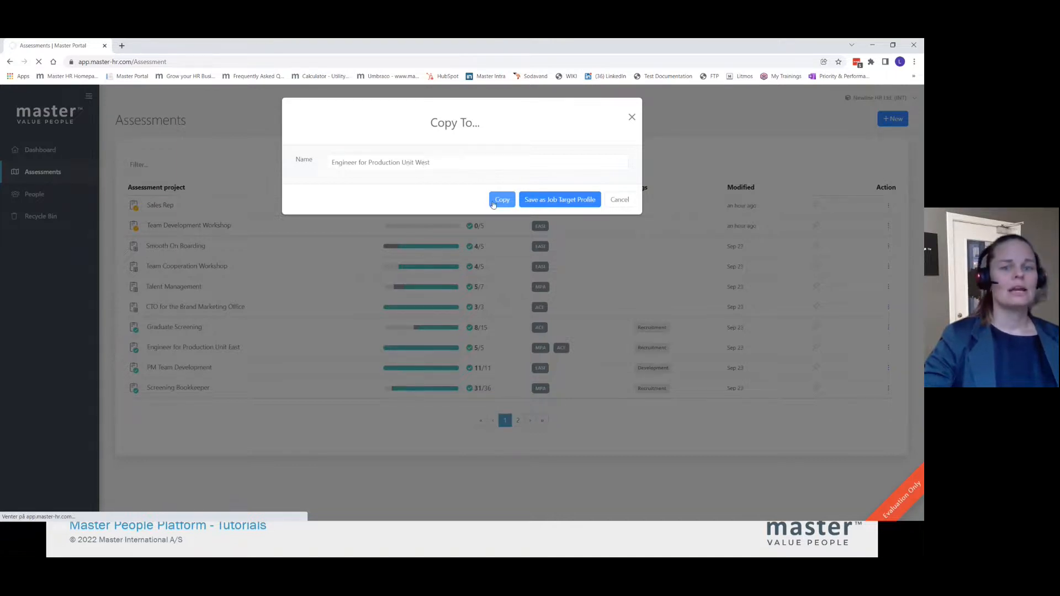
click(502, 200)
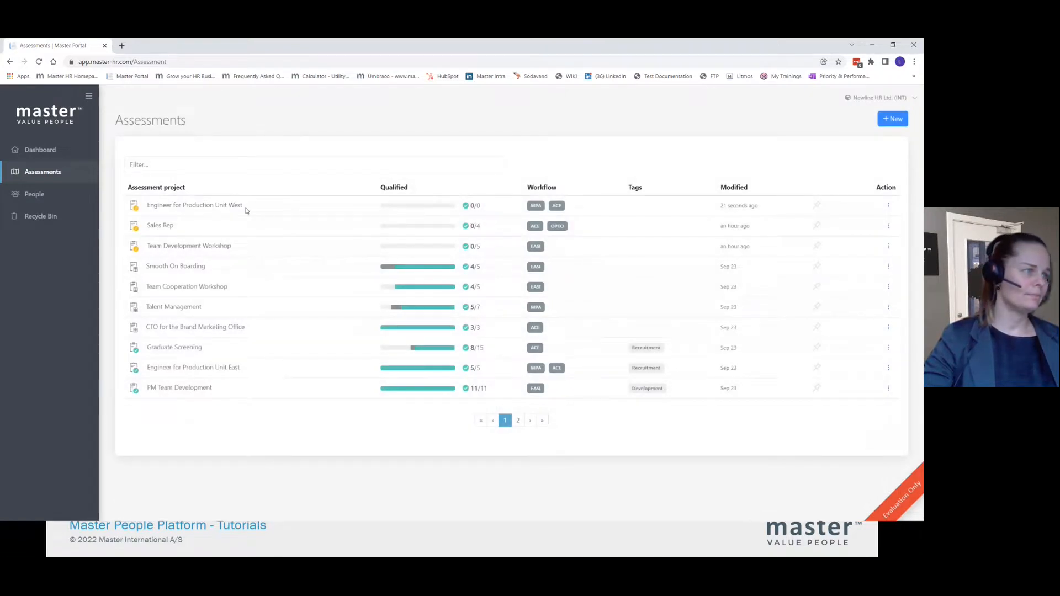
mouse_move(471, 214)
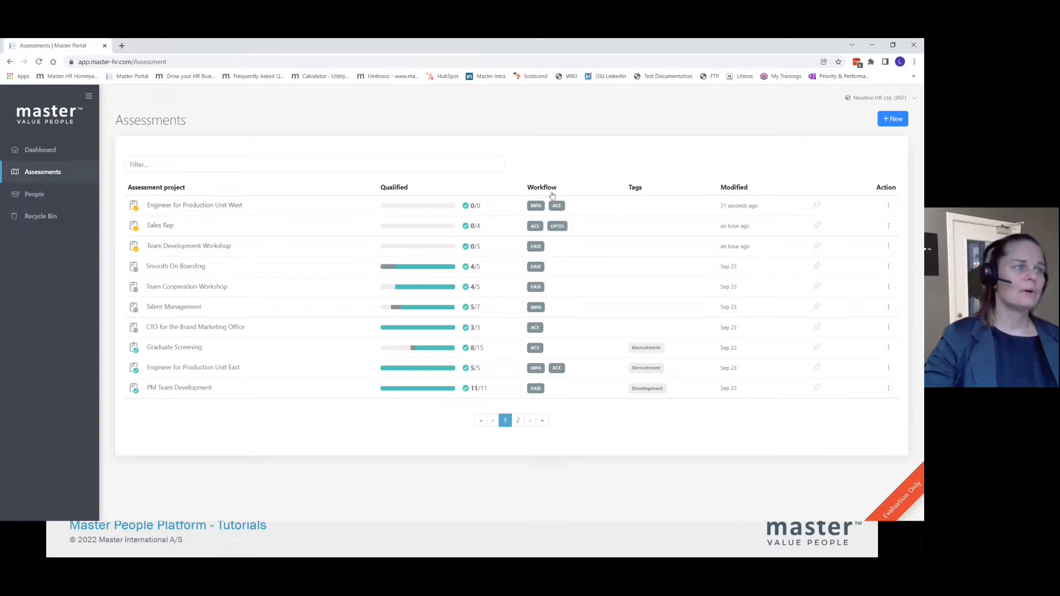
mouse_move(542, 217)
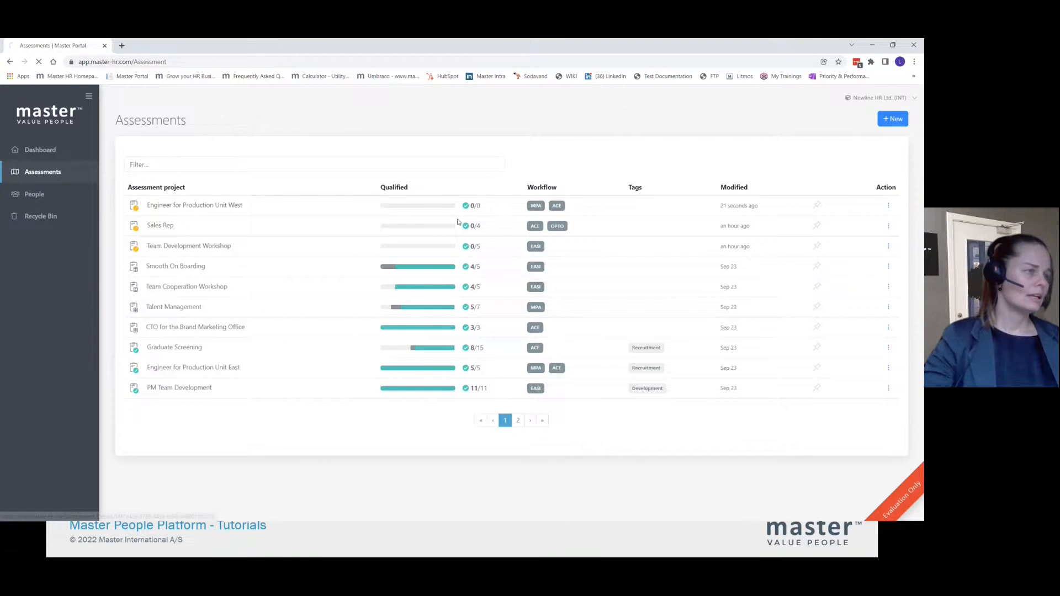
- Open the Unit West draft showing MPA, ACE and zero invited, then return to Assessments
click(194, 205)
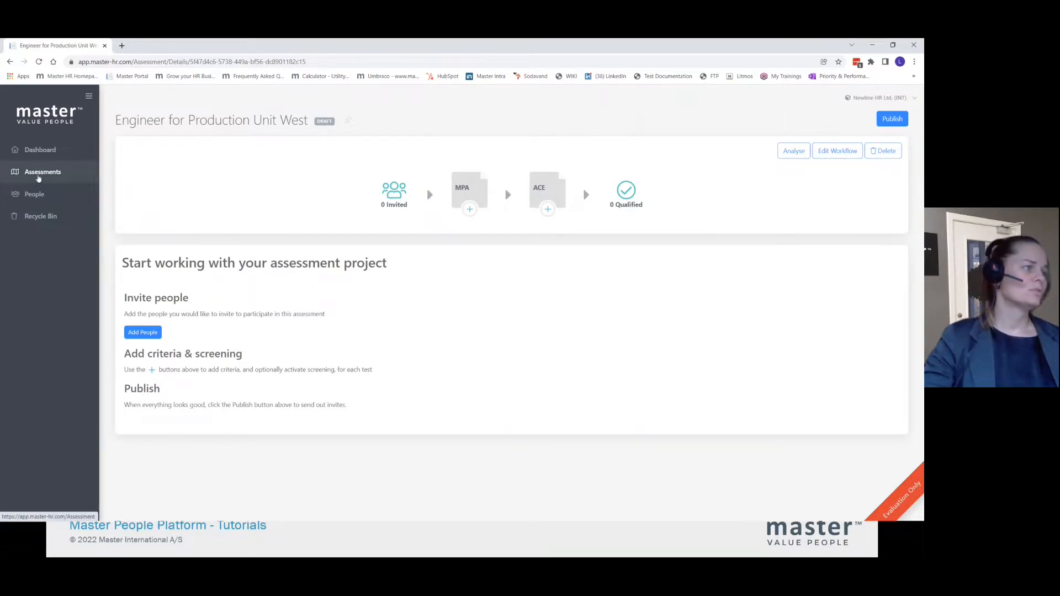
mouse_move(46, 175)
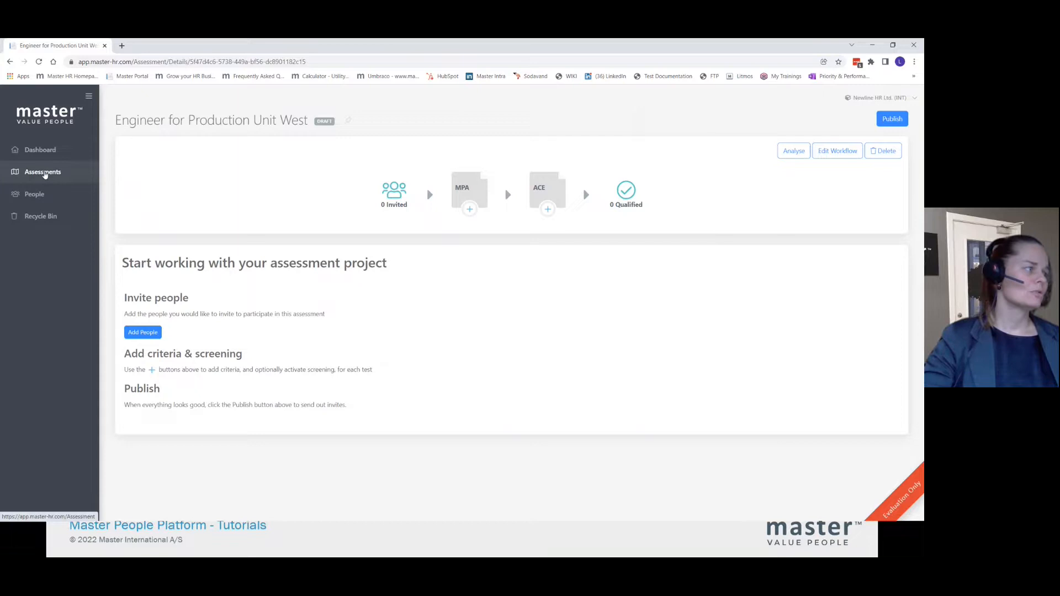
click(42, 171)
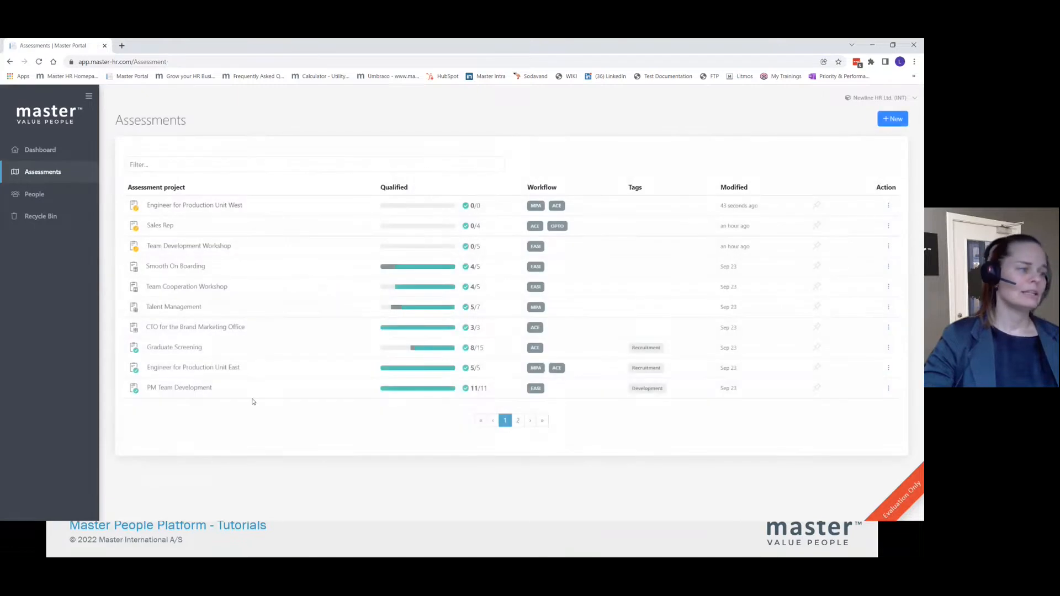
- Show the action menu for the Engineer for Production Unit East row
click(888, 348)
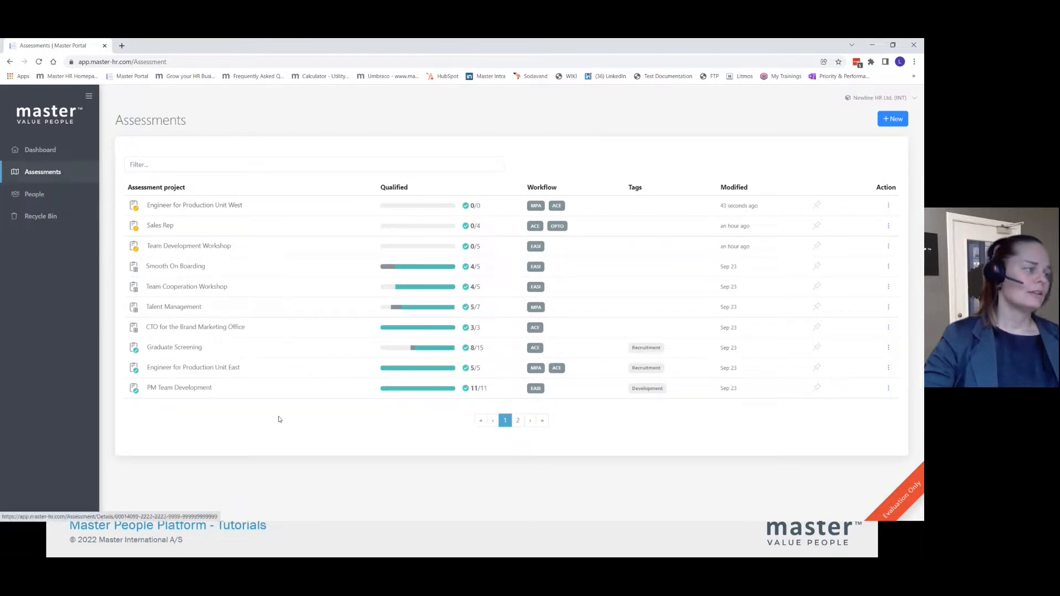
click(888, 388)
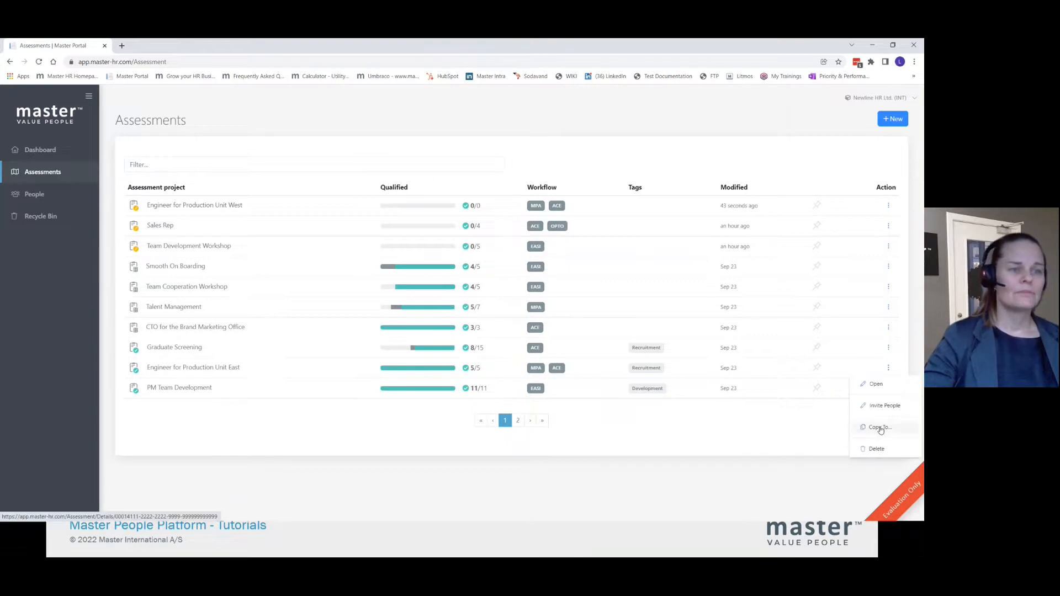
- Choose Copy To... for the Unit East assessment
click(879, 427)
text(Engineer template)
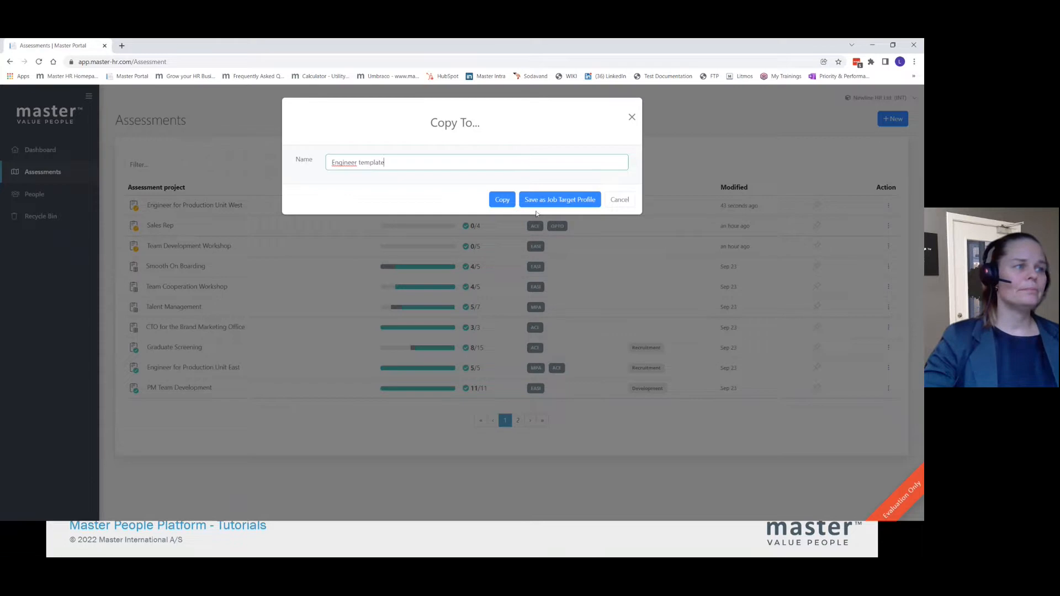
mouse_move(596, 185)
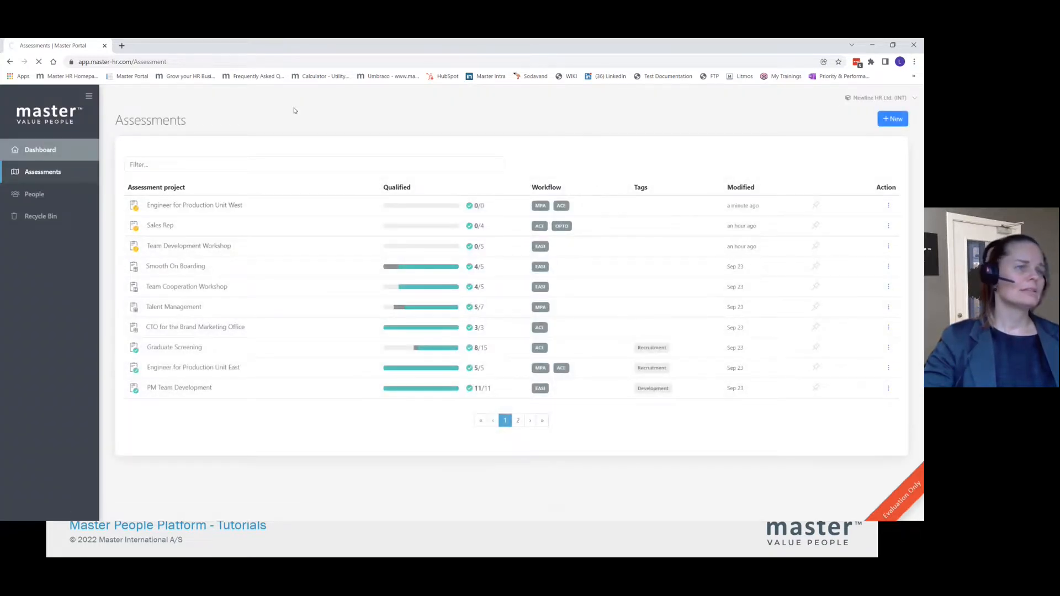
- Verify Engineer template is listed under Job Target Profile in the + New dialog, then close it
click(37, 150)
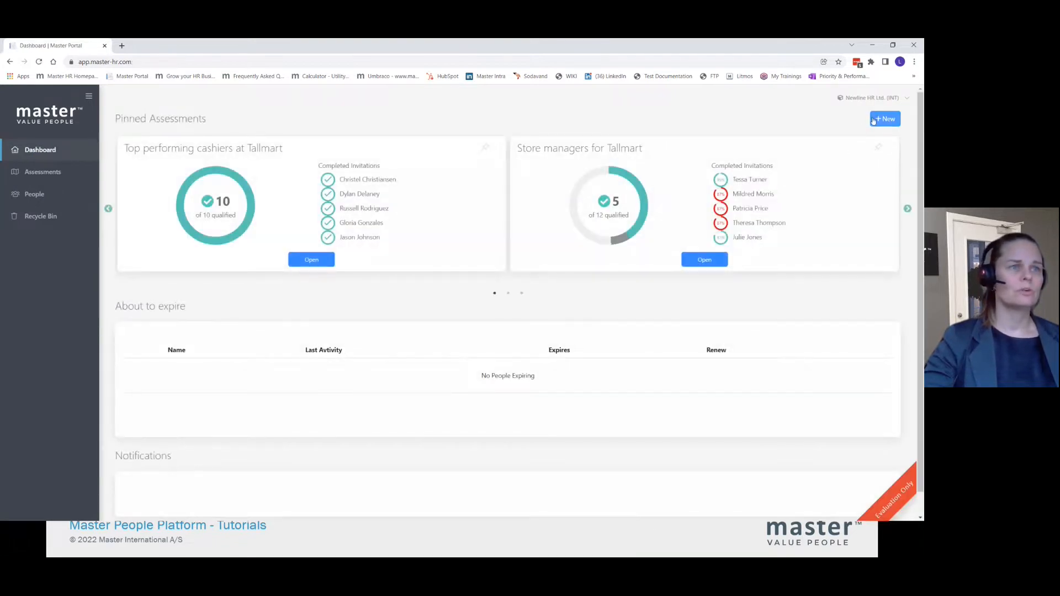
click(884, 119)
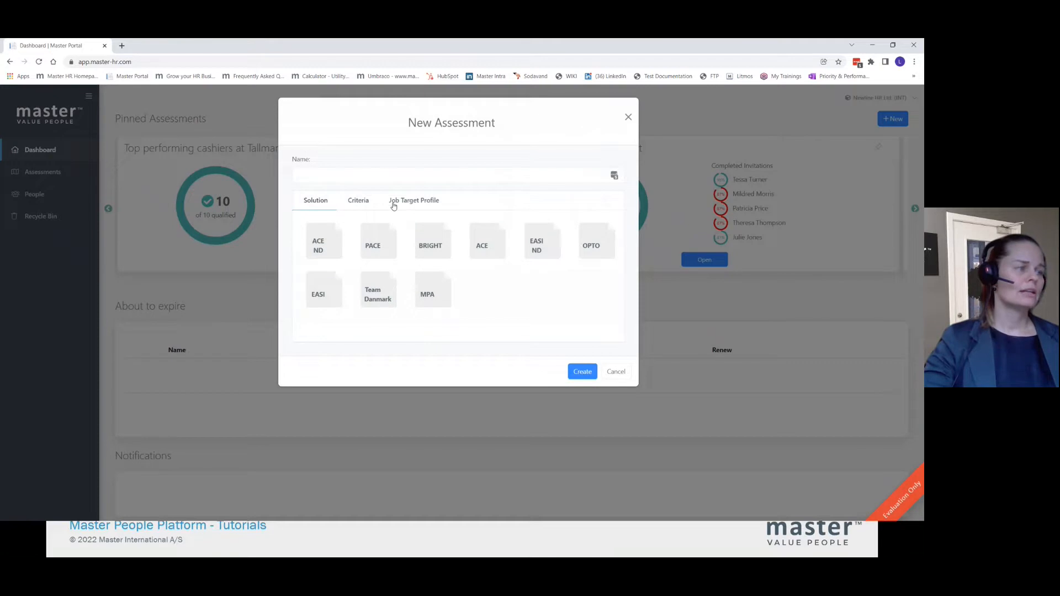
click(414, 200)
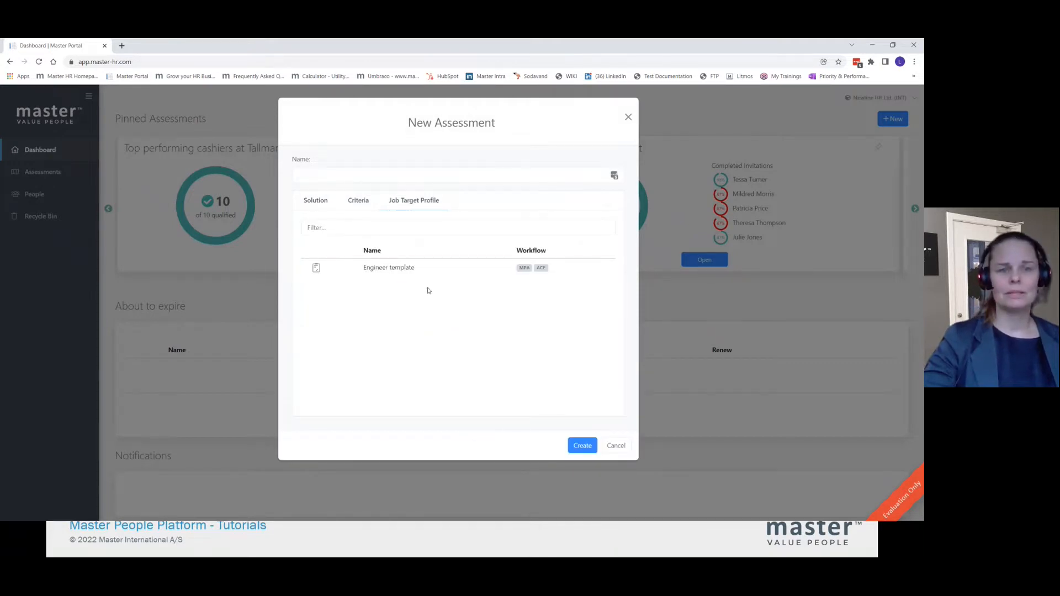
click(397, 268)
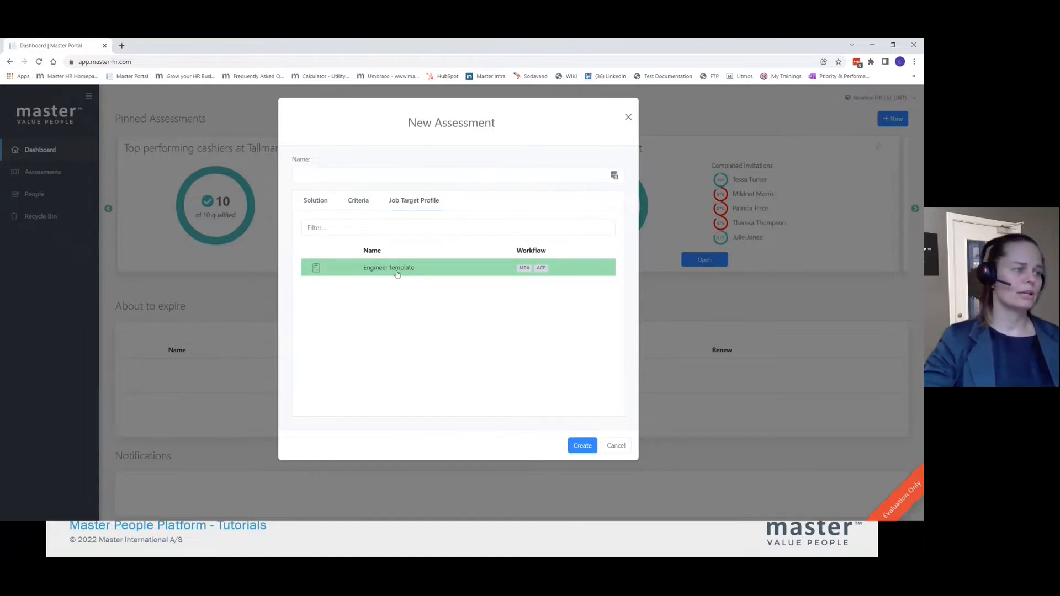
click(616, 445)
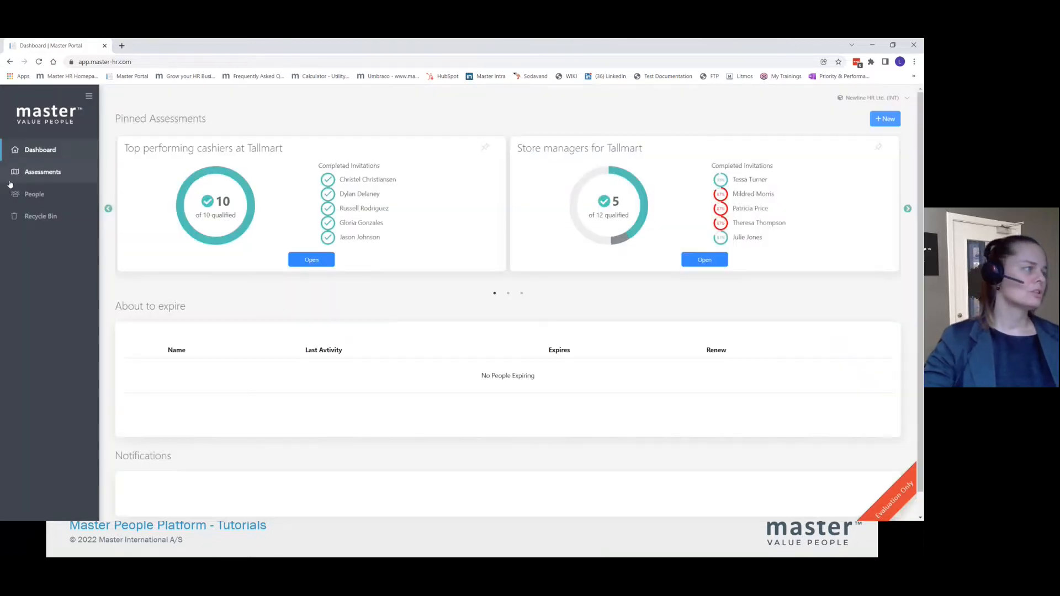
- Delete Engineer for Production Unit East from Assessments and go back to the dashboard
click(43, 171)
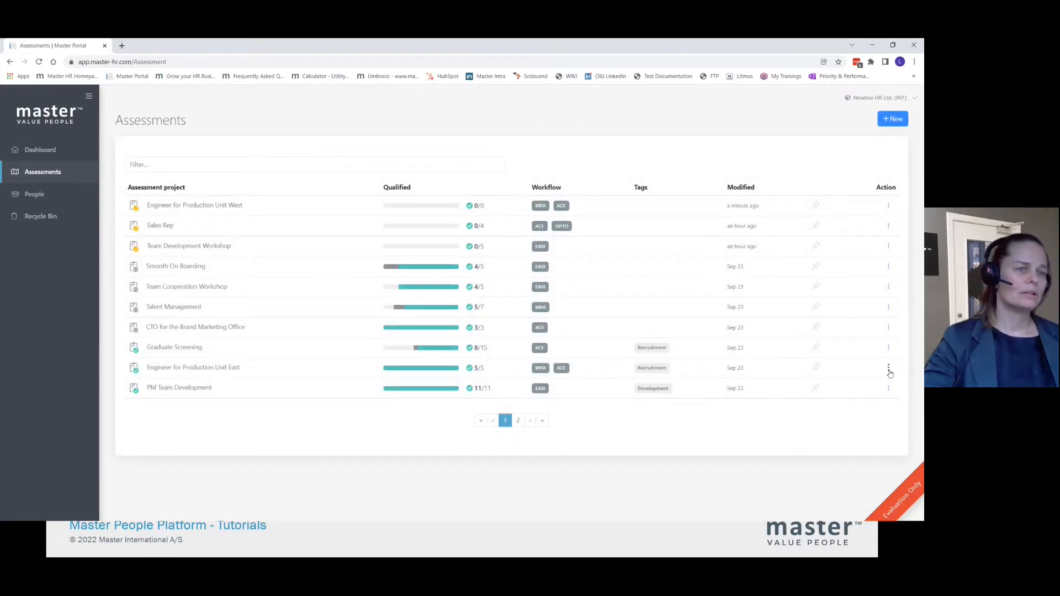
click(888, 368)
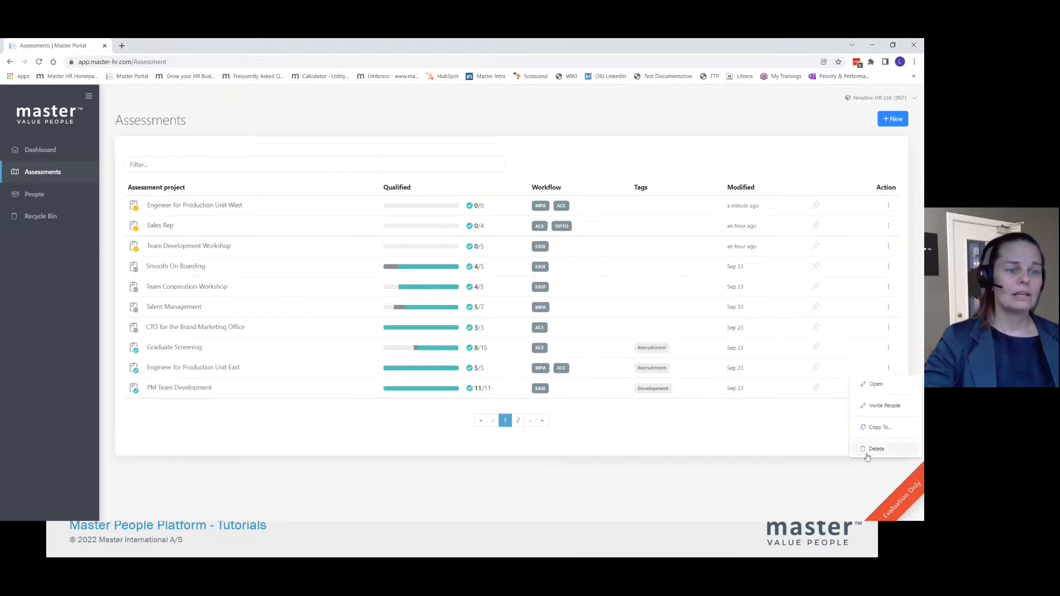
mouse_move(223, 370)
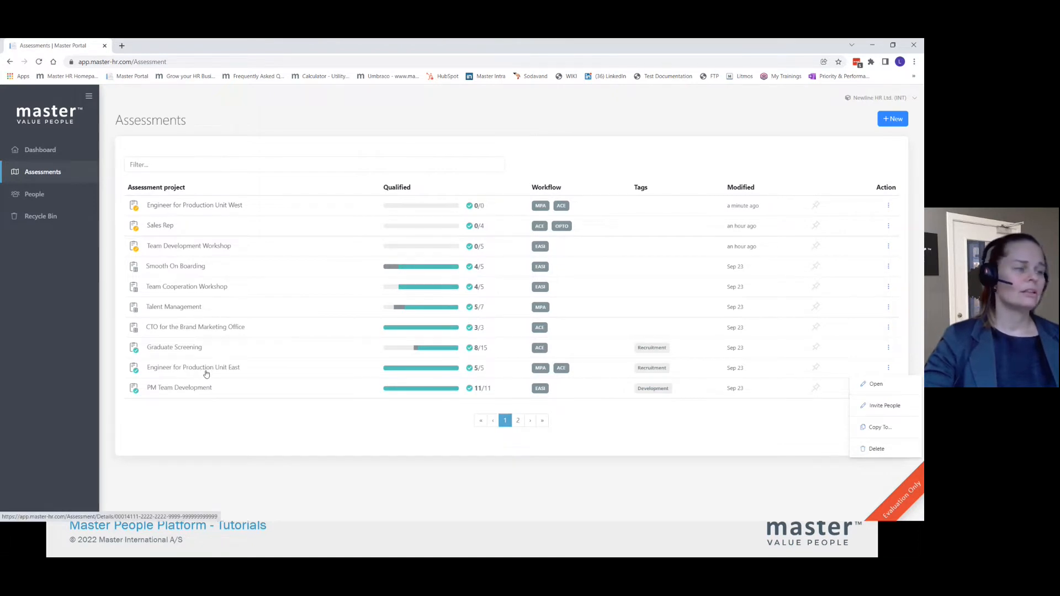
click(876, 384)
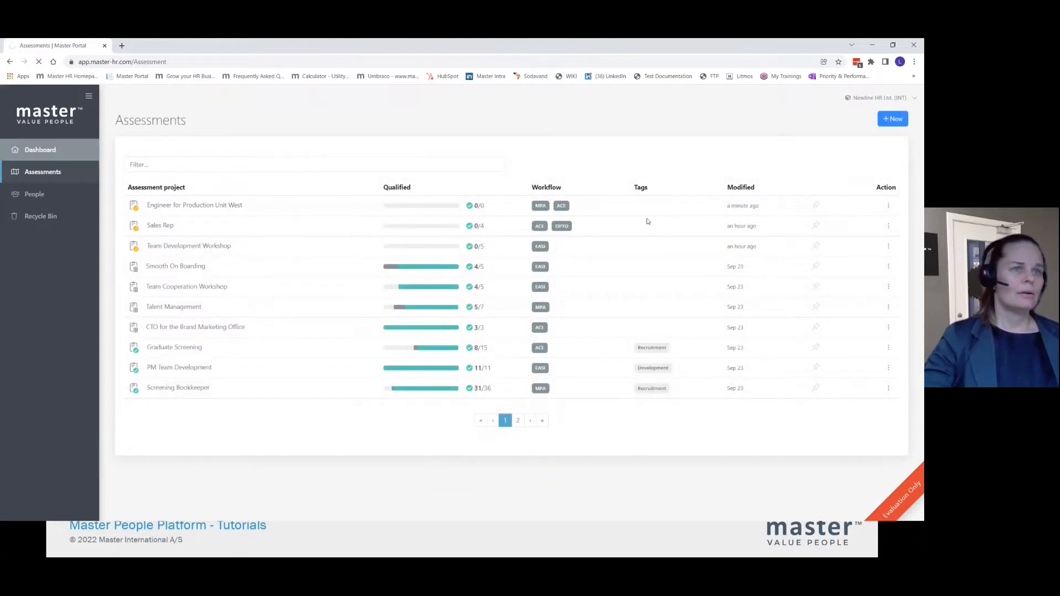
click(39, 150)
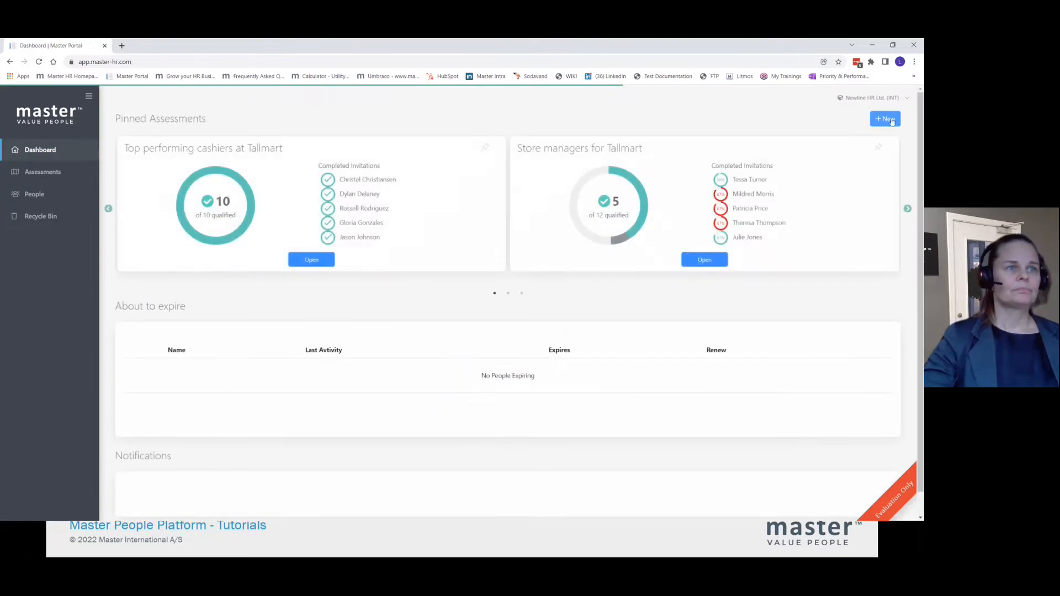
- Create 'Engineer for Production Unit South' from the Engineer template job target profile
click(885, 119)
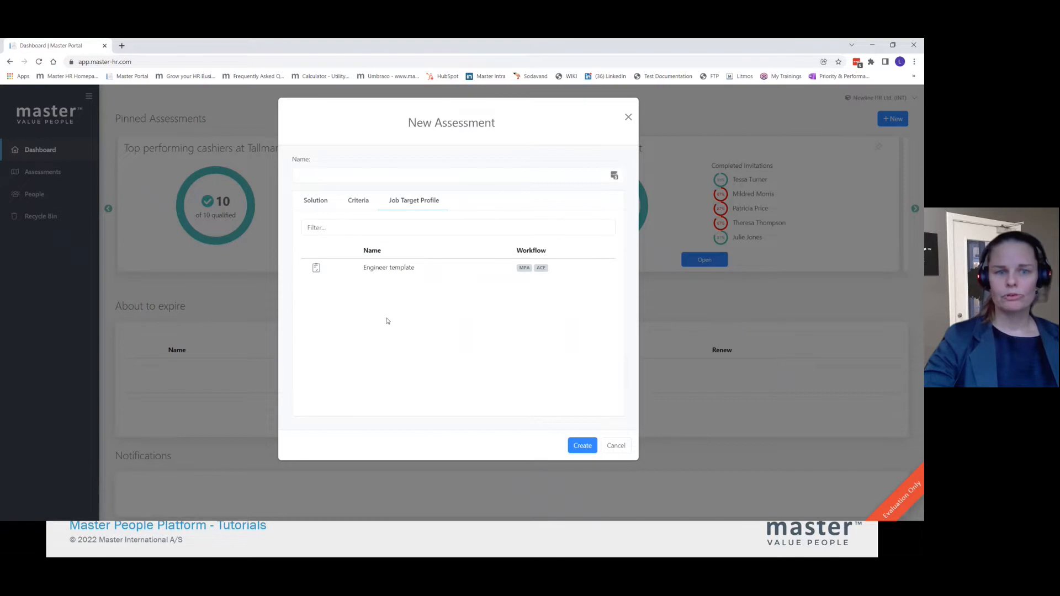
click(394, 268)
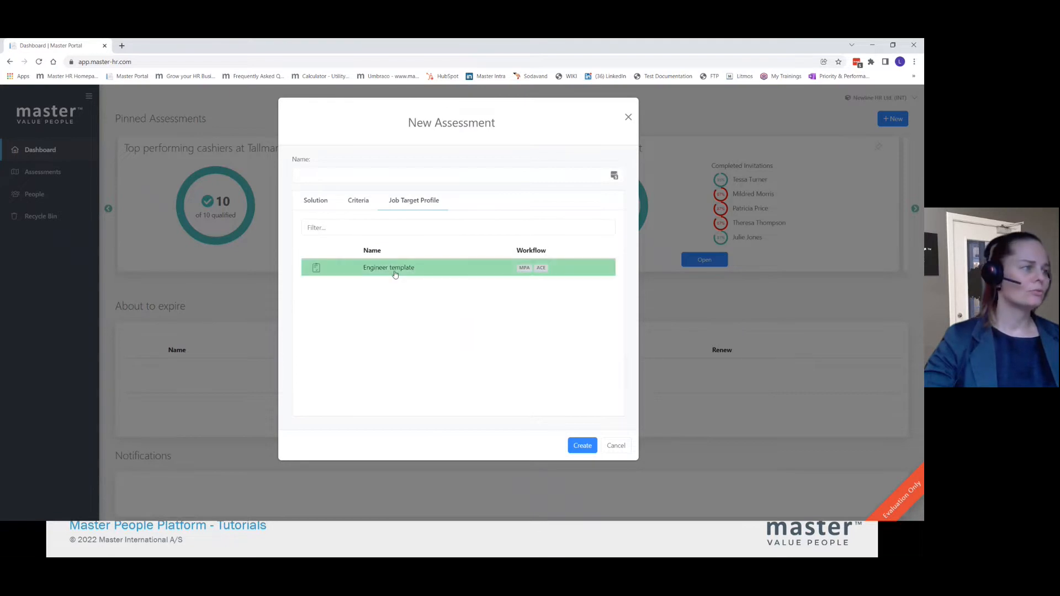
click(583, 446)
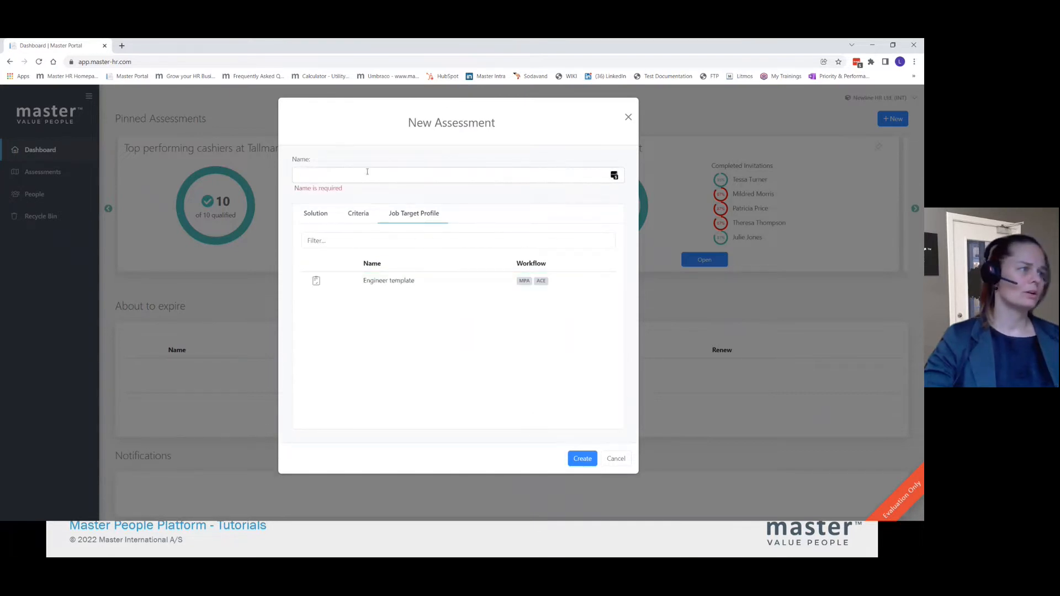
text(Engineer)
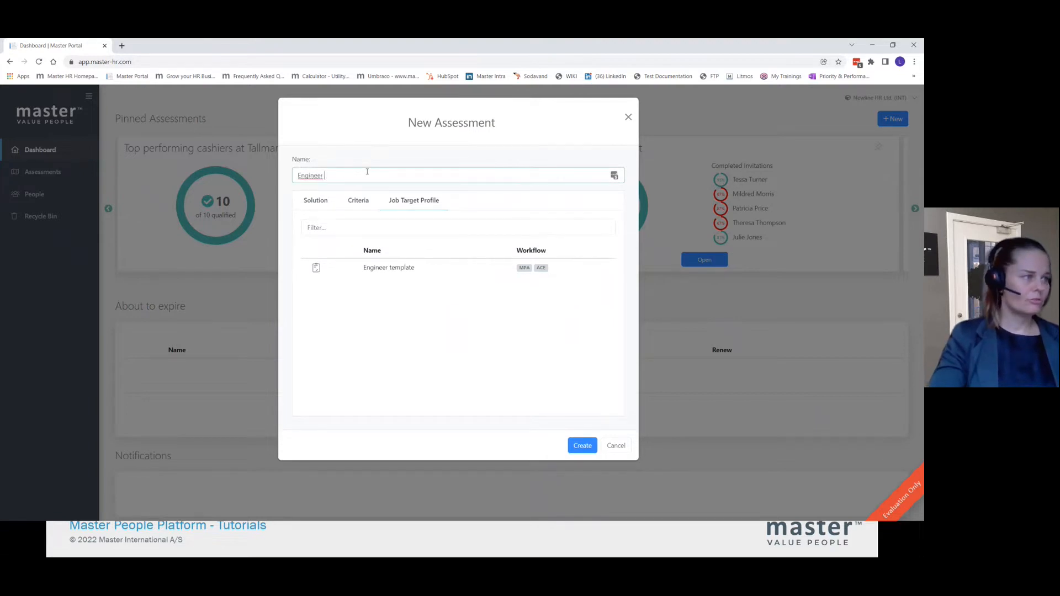
text(for roduction Unit)
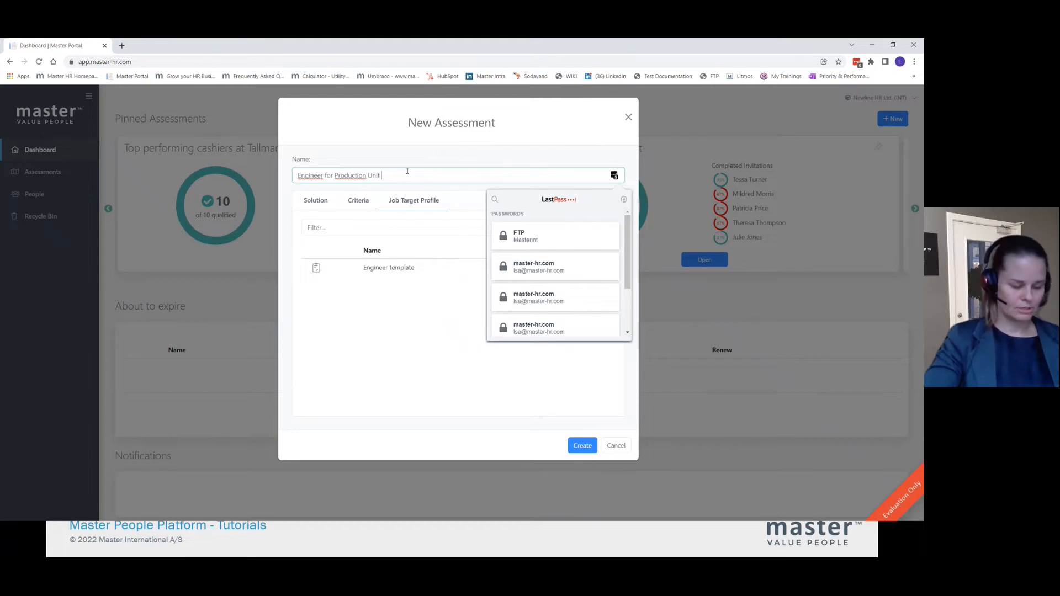
text(South)
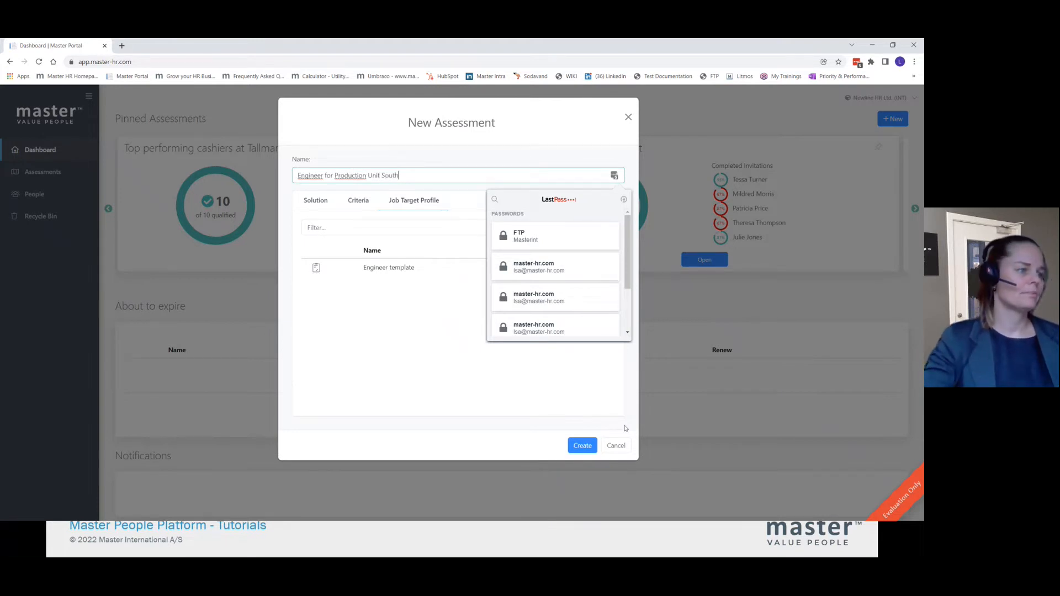
click(396, 267)
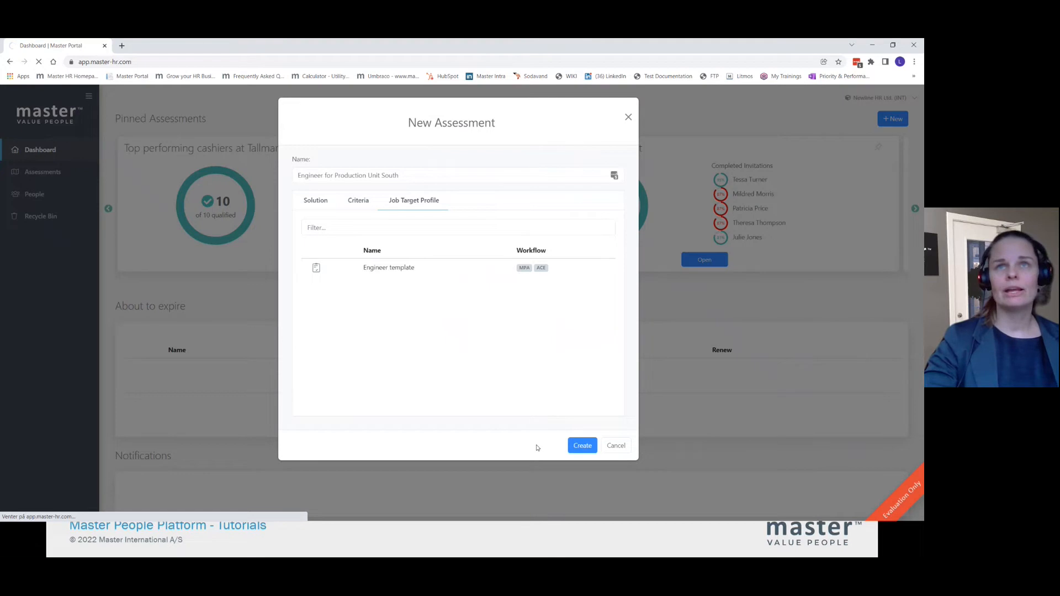
click(582, 445)
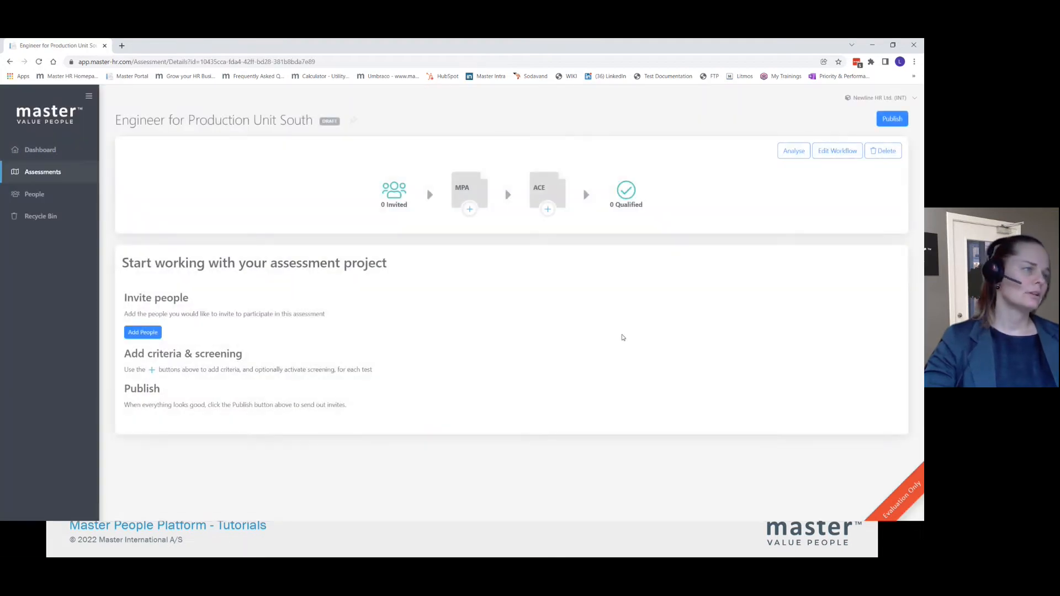
mouse_move(542, 246)
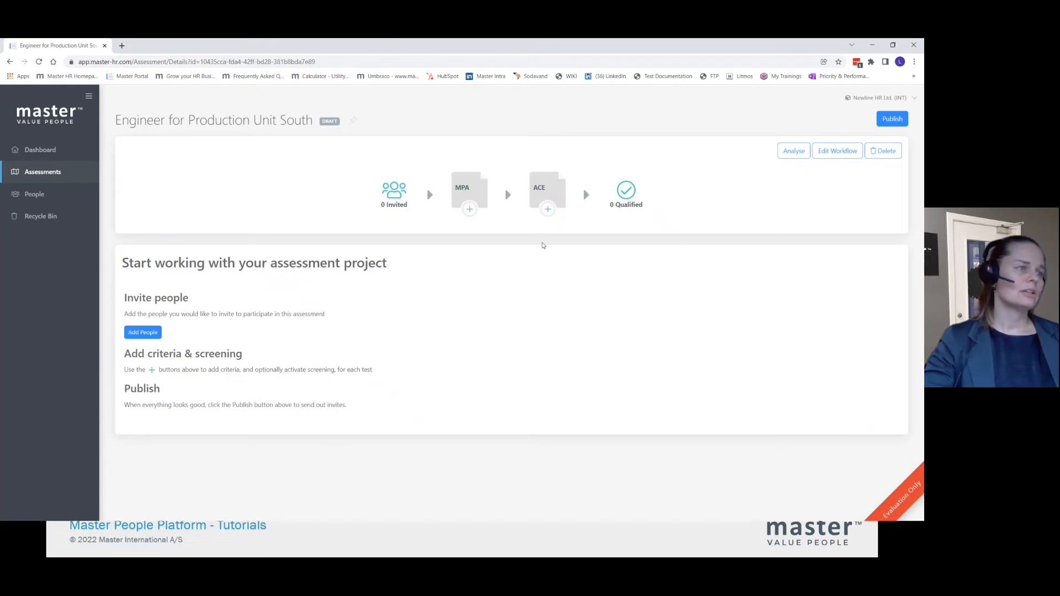
mouse_move(410, 330)
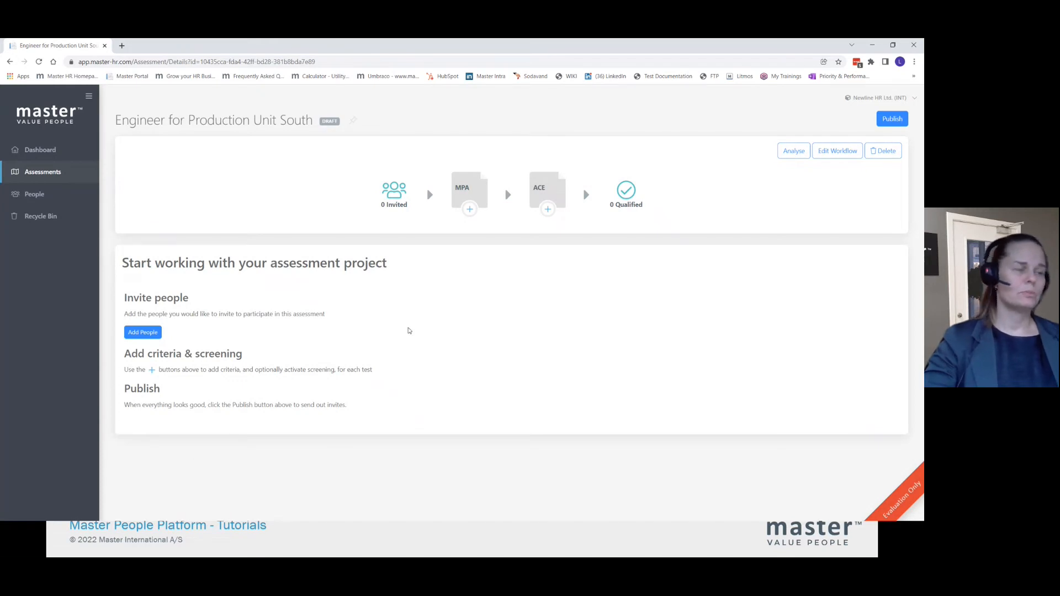
mouse_move(339, 100)
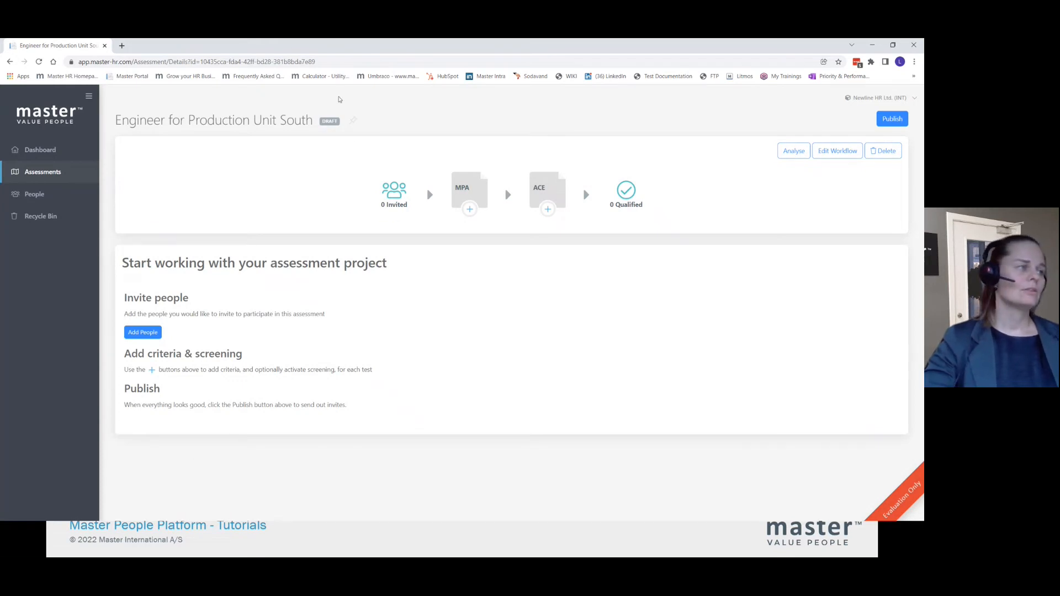
mouse_move(345, 131)
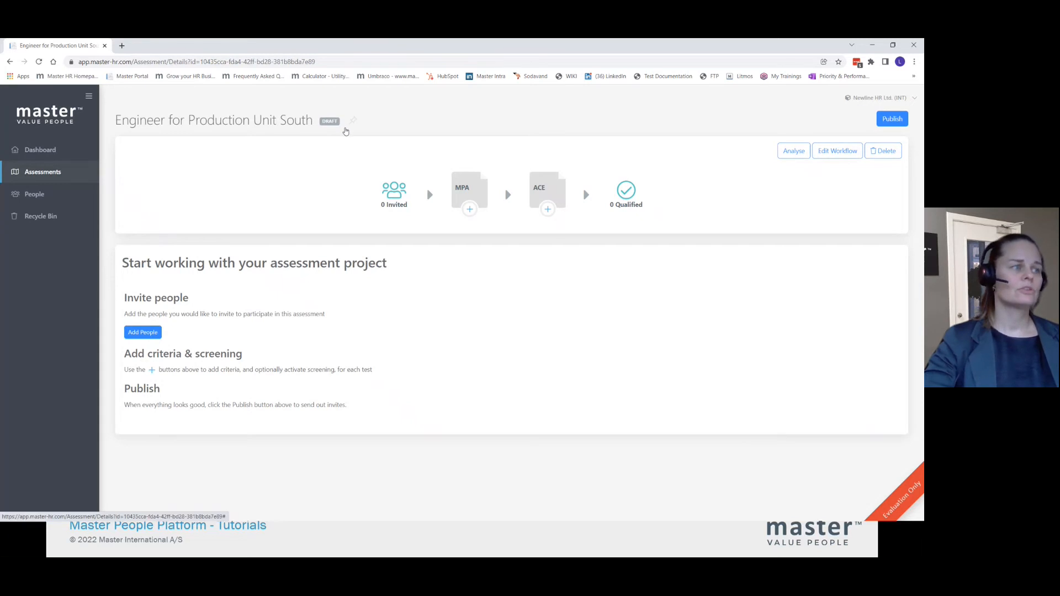
mouse_move(865, 120)
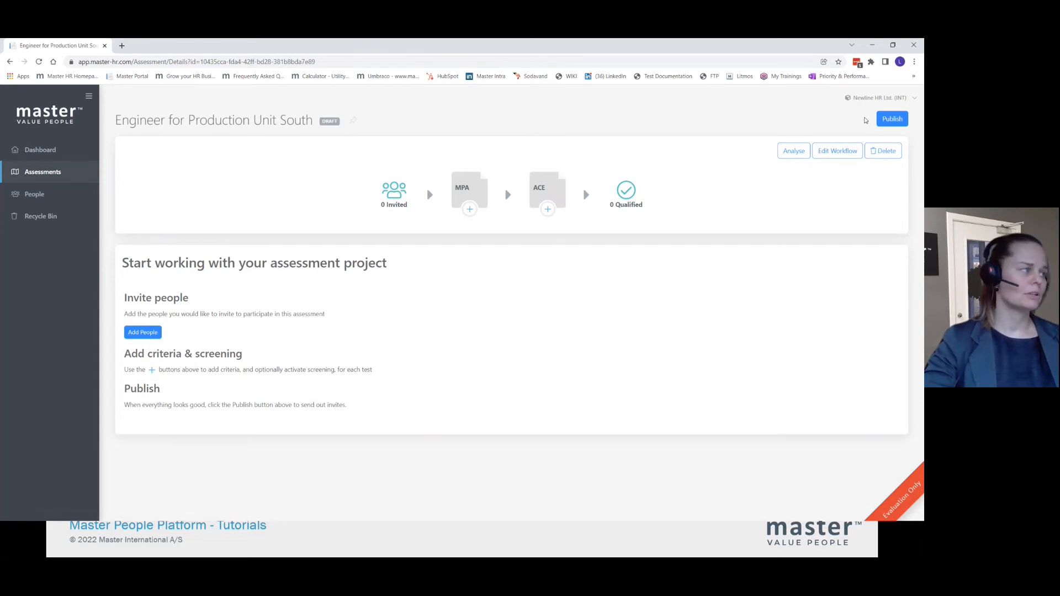